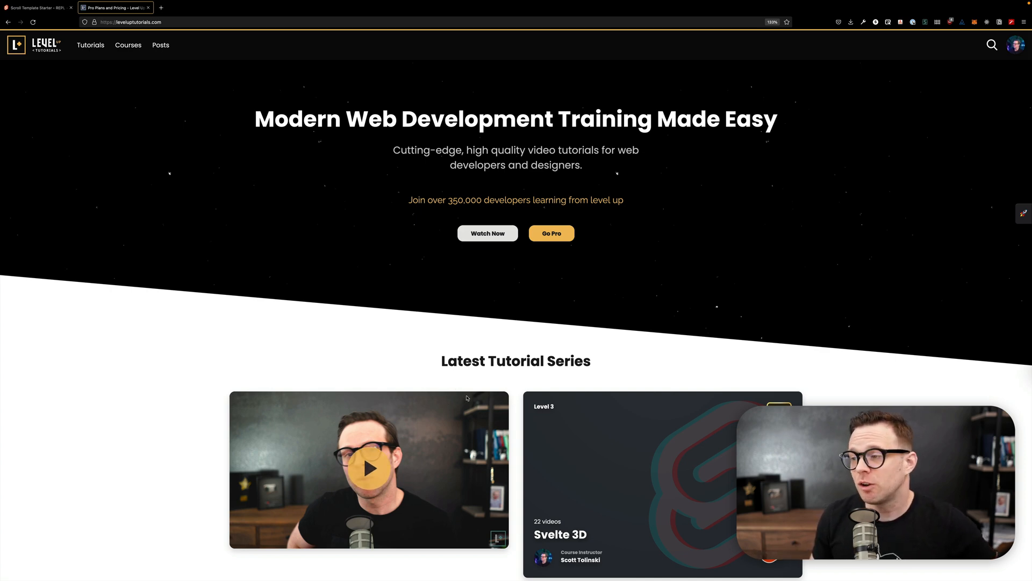
mouse_move(459, 331)
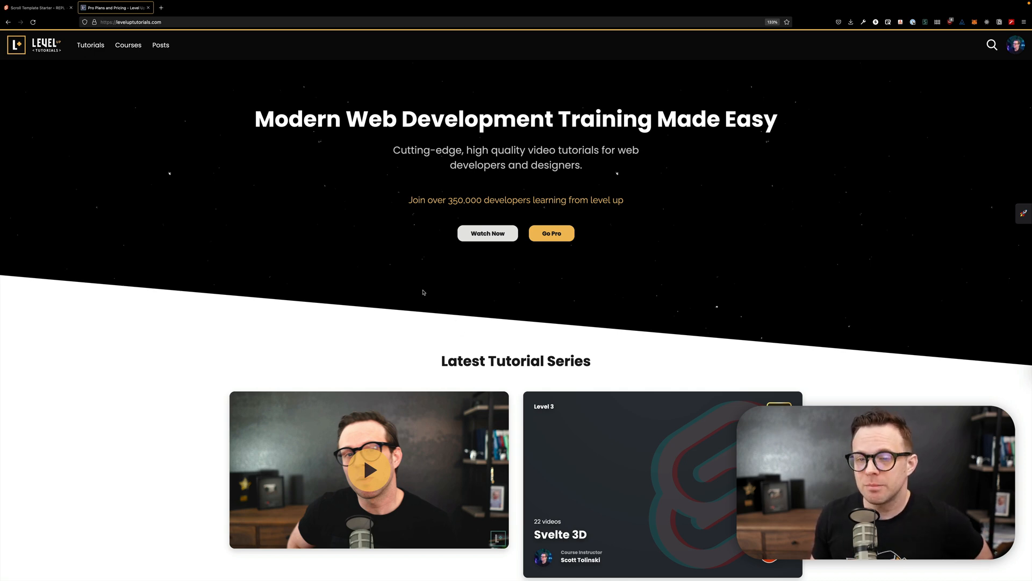
mouse_move(396, 208)
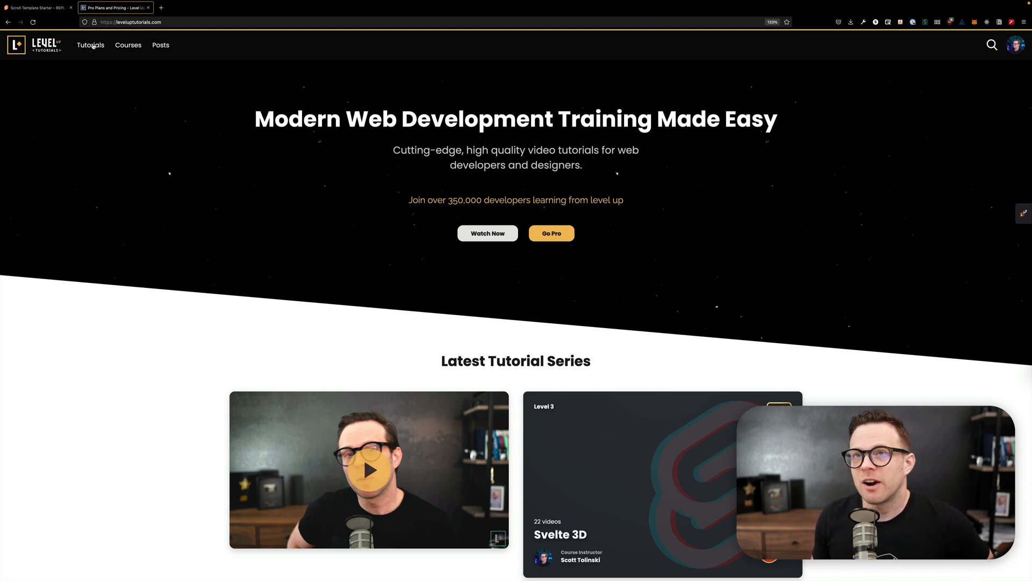
Browse the Level Up Tutorials series catalogue, scrolling through the course cards
click(92, 45)
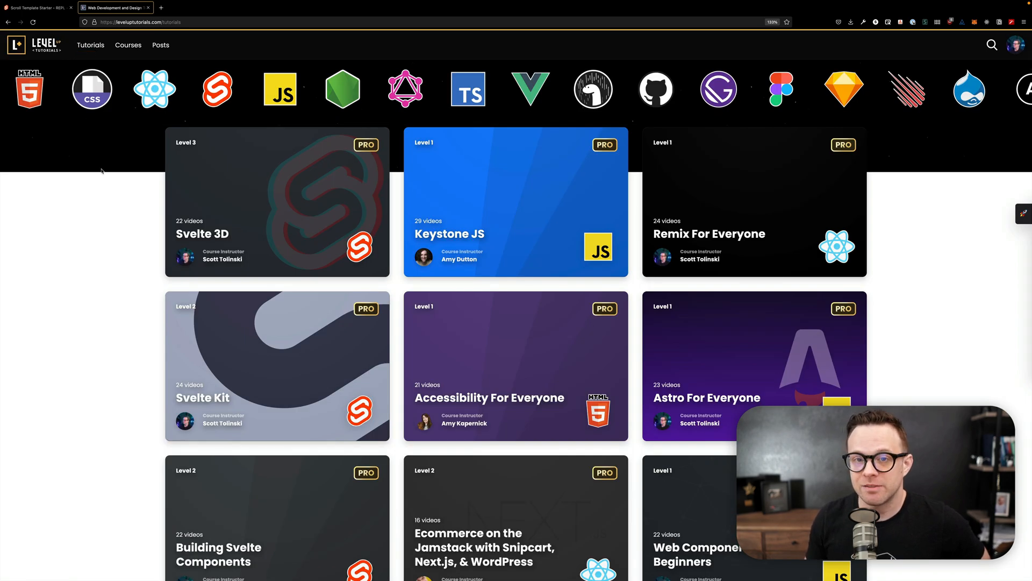
scroll(down, 3)
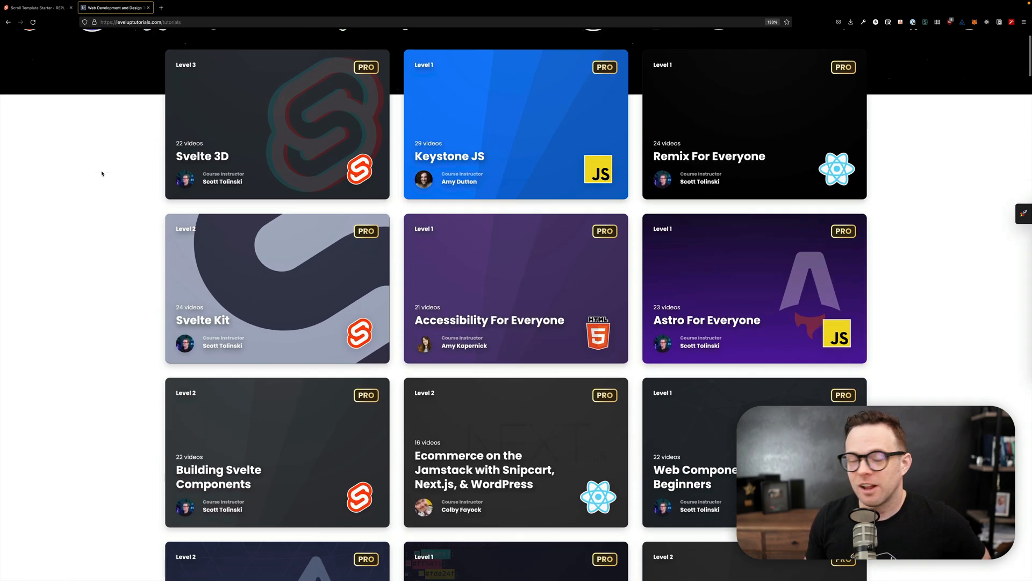
scroll(down, 3)
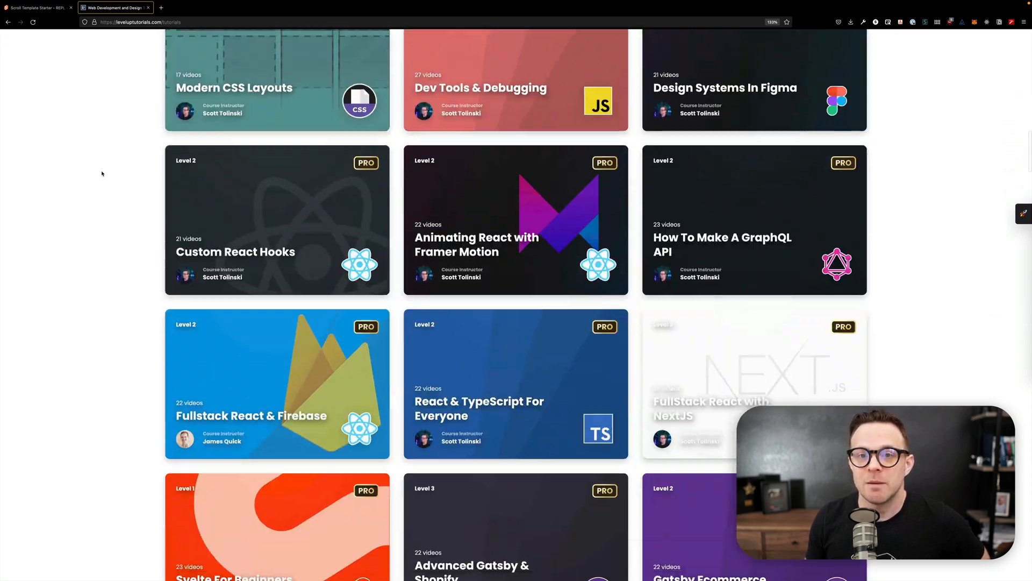
scroll(up, 3)
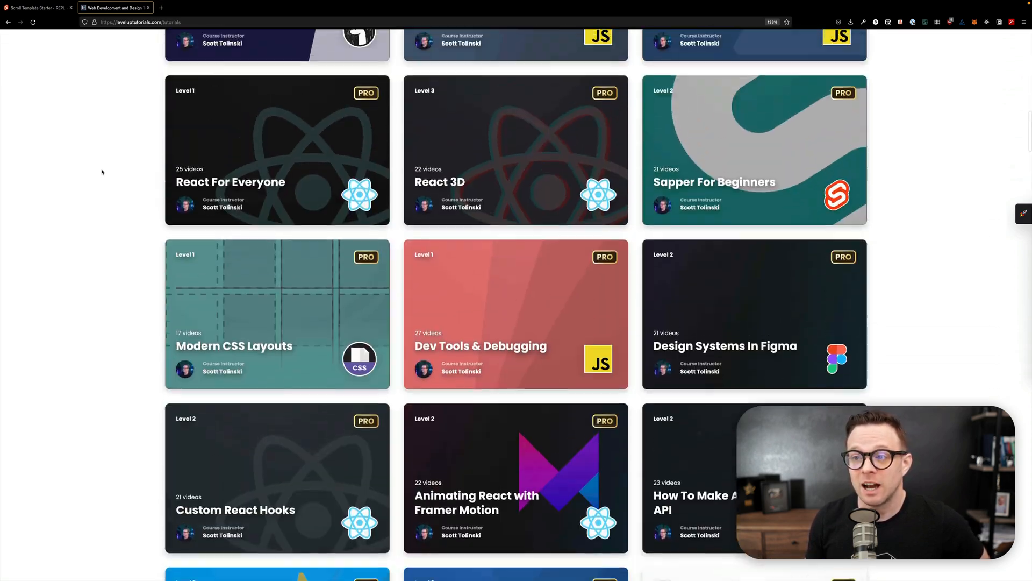
scroll(down, 3)
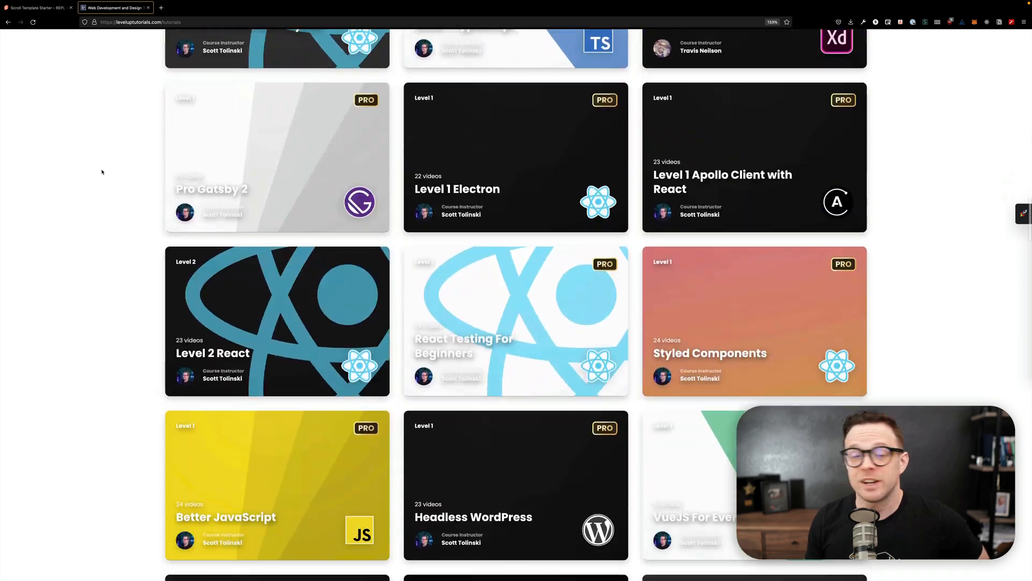
scroll(down, 3)
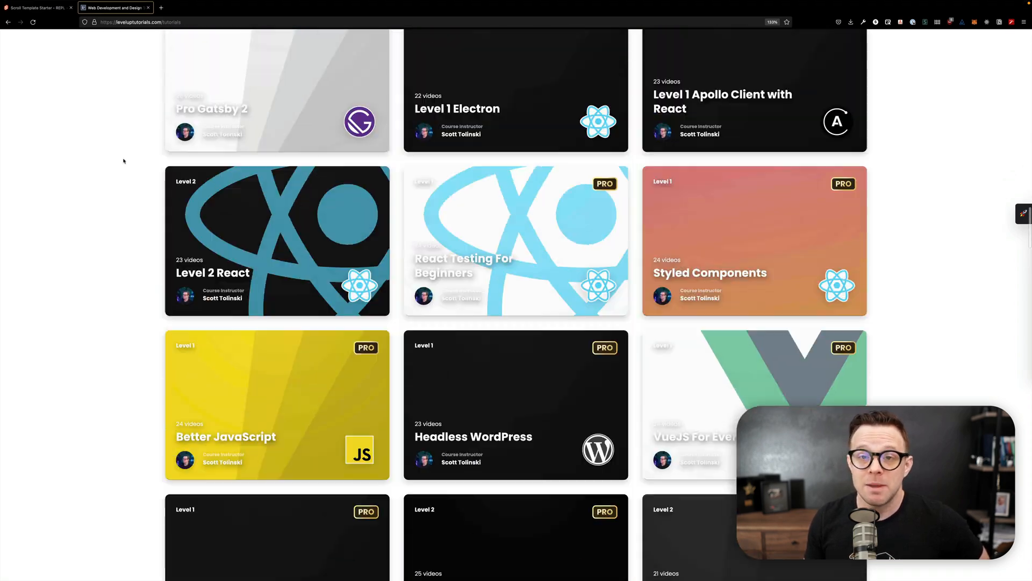
scroll(down, 3)
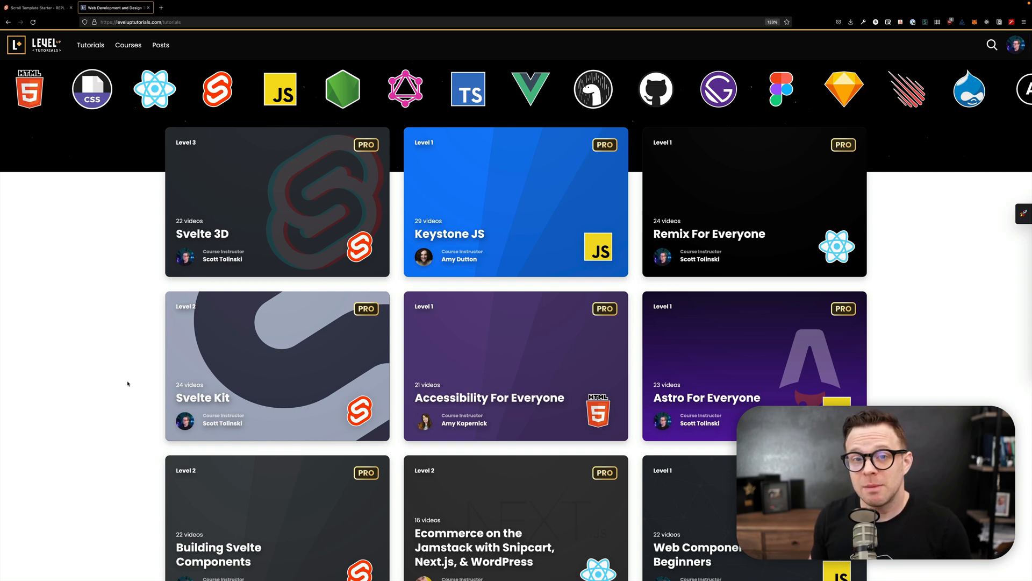
click(38, 8)
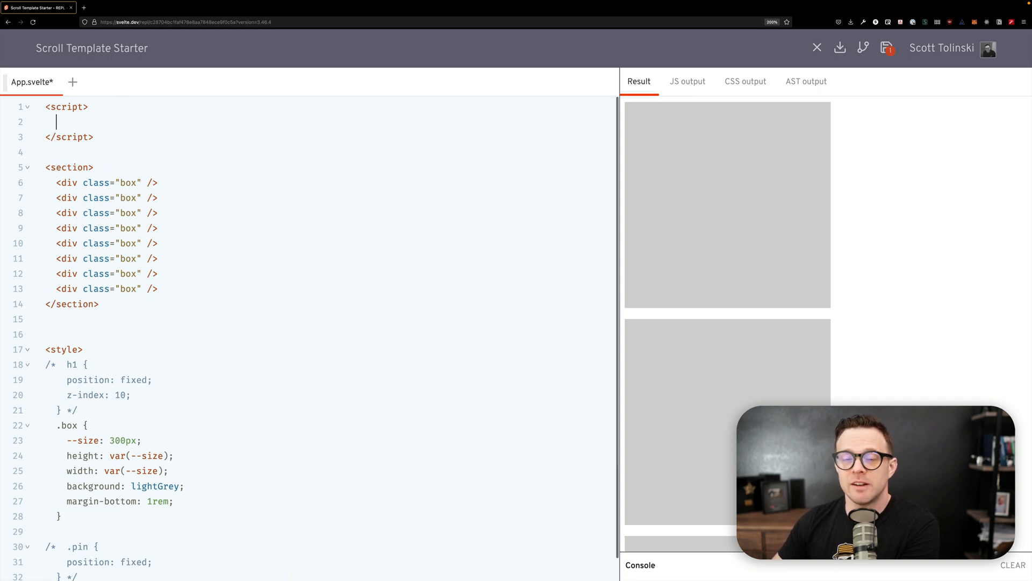
Declare `let scroll;` with no starting value and add blank lines above <section>
text(let)
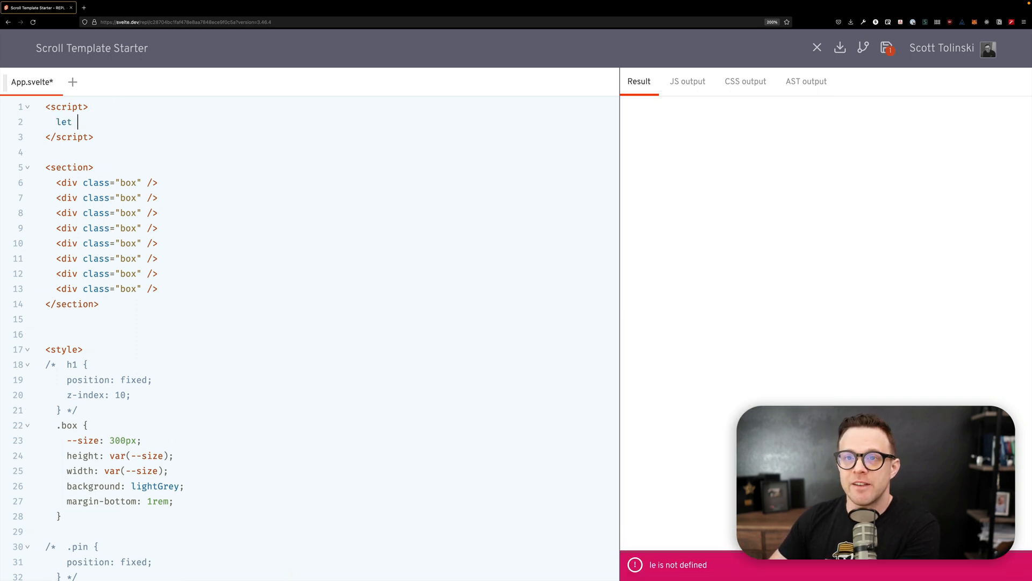
text(scr)
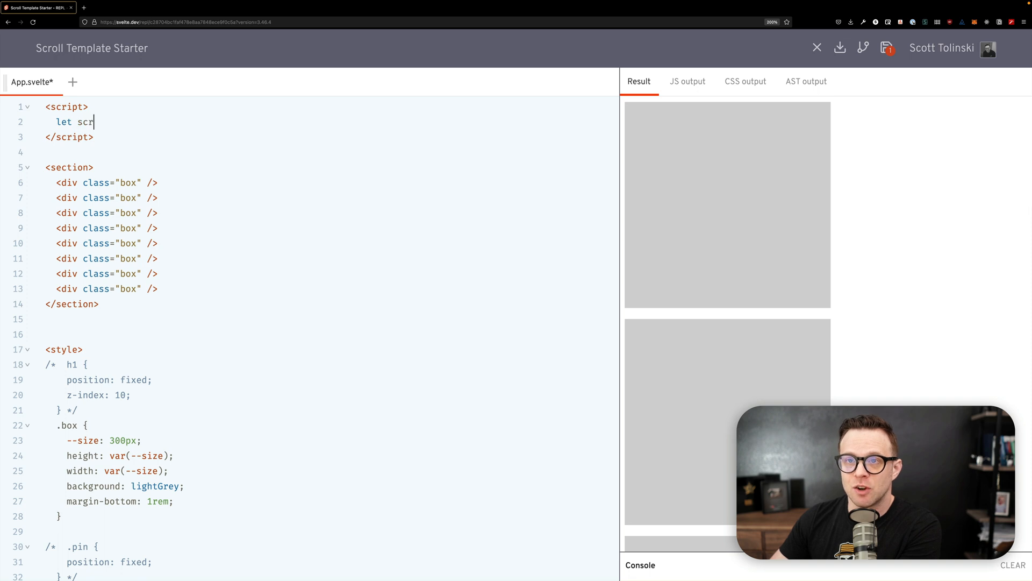
text(oll = 0)
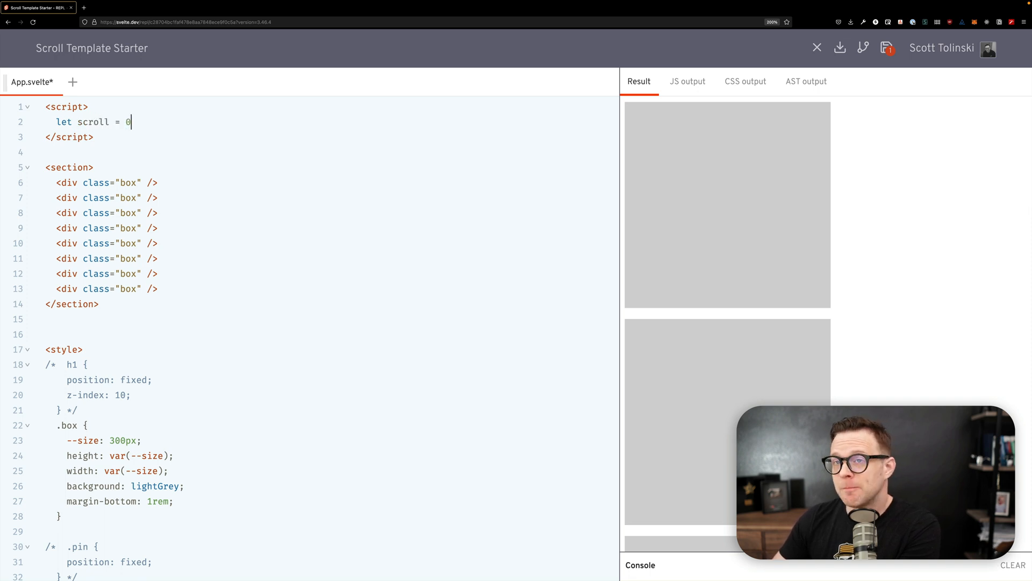
key(Backspace)
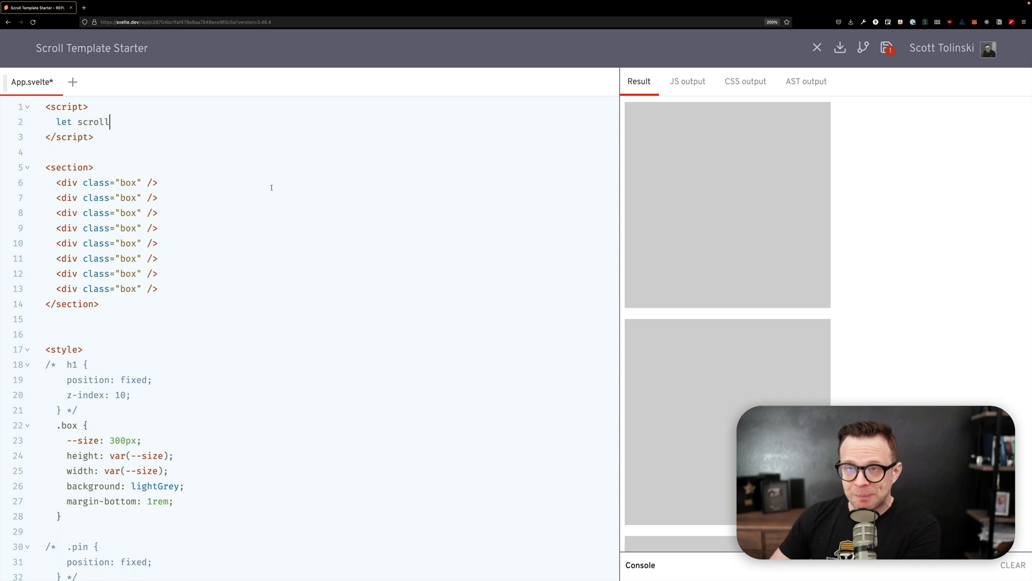
text(;)
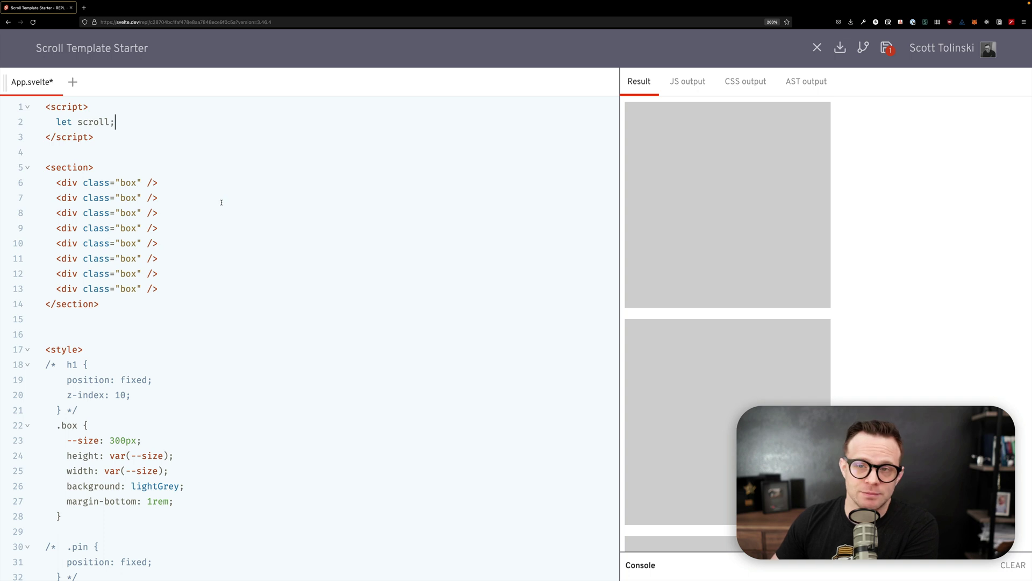
key(Enter)
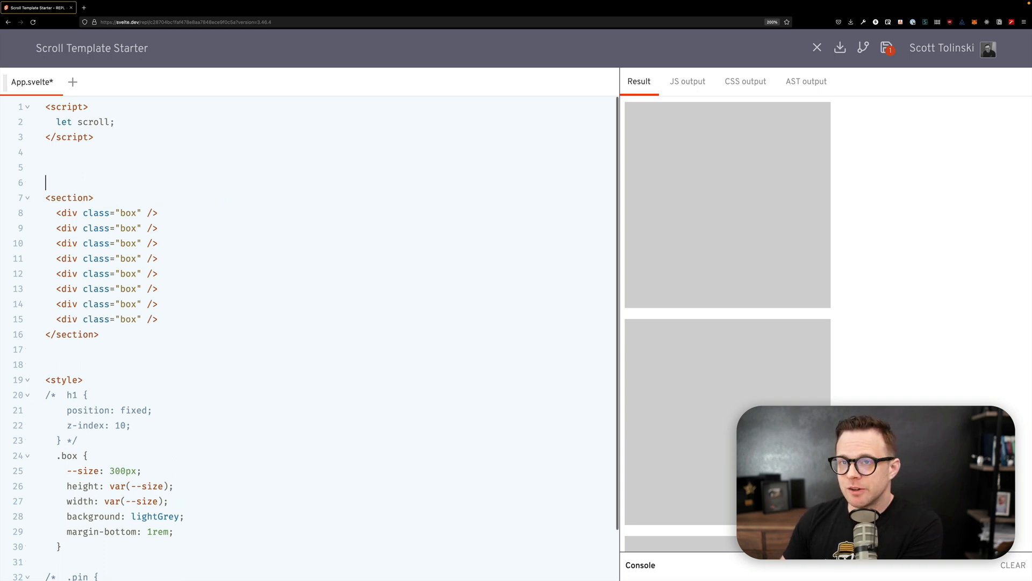
Add <svelte:window bind:scrollY={scroll} /> above the section and highlight the bound variable
text(<sc)
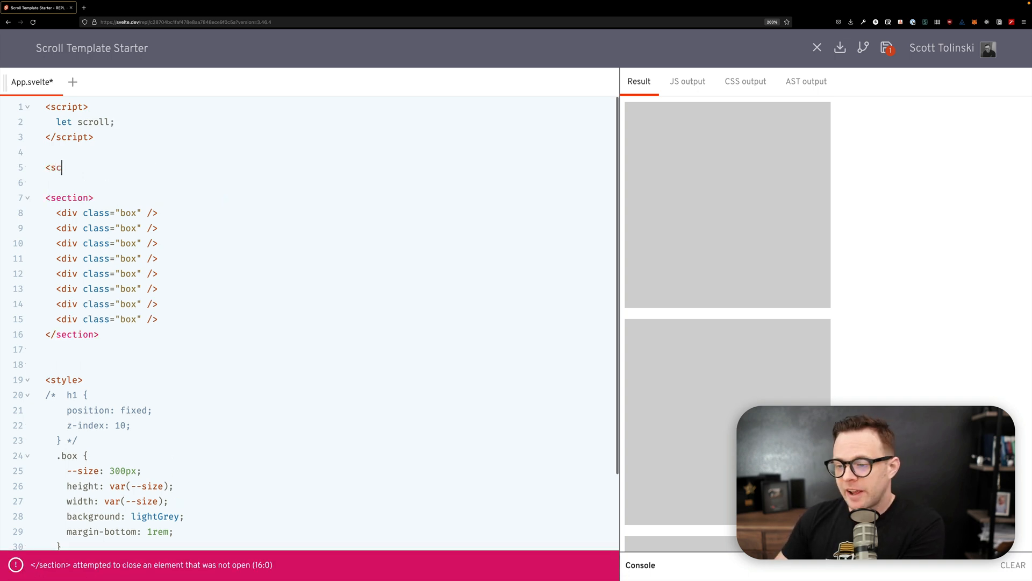
text(velte:)
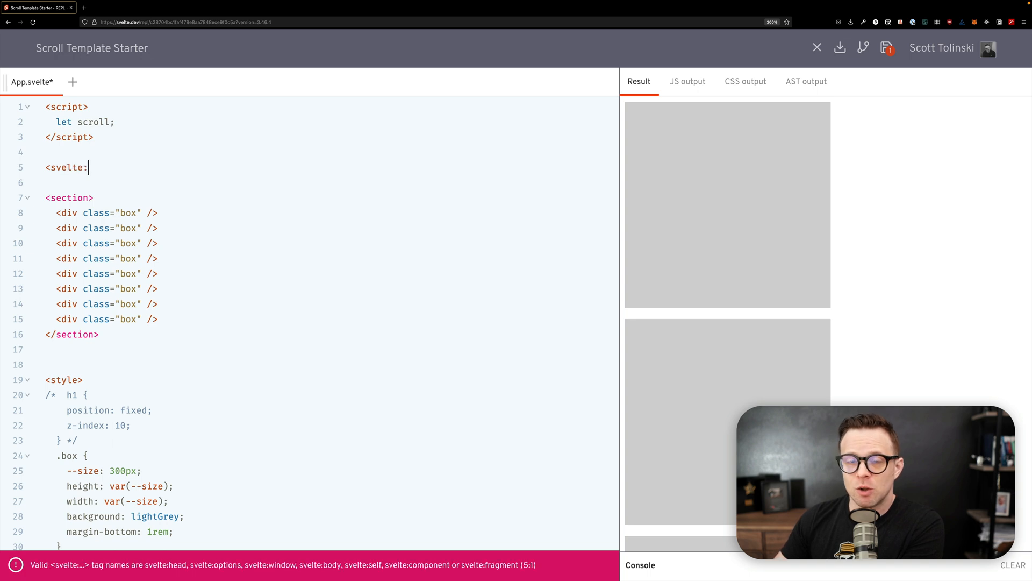
text(window)
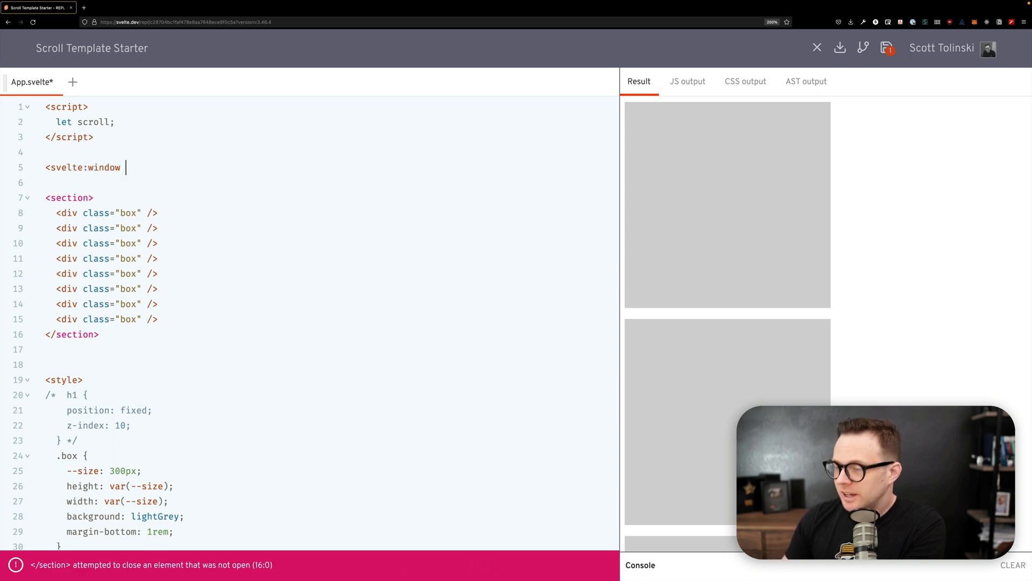
text(/>)
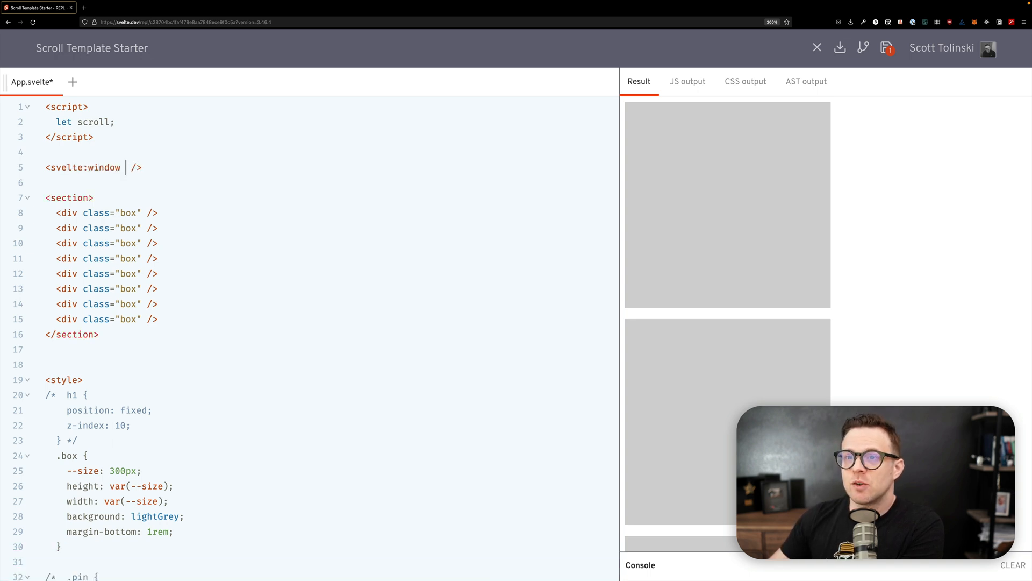
text(bind:)
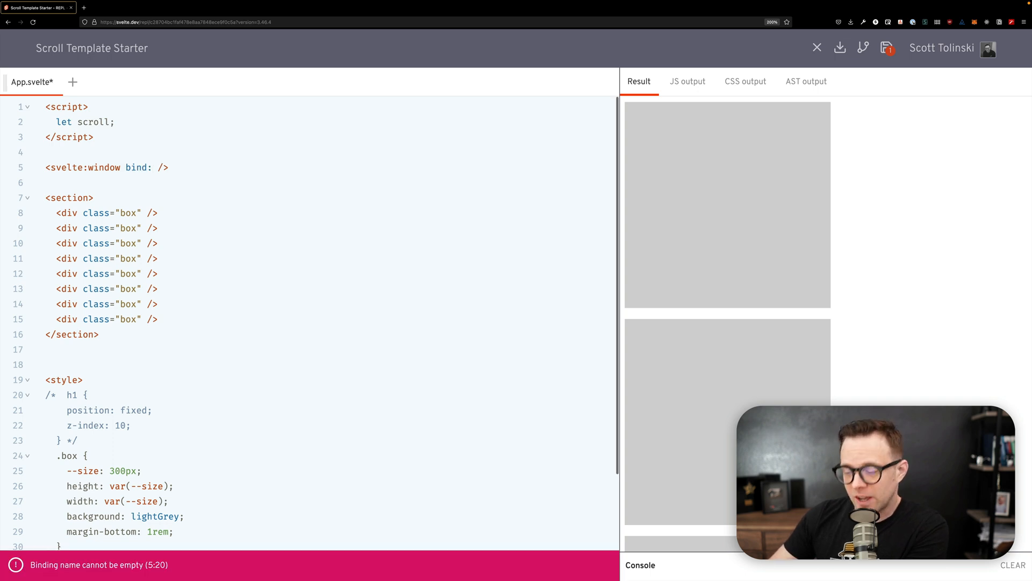
text(scrollY)
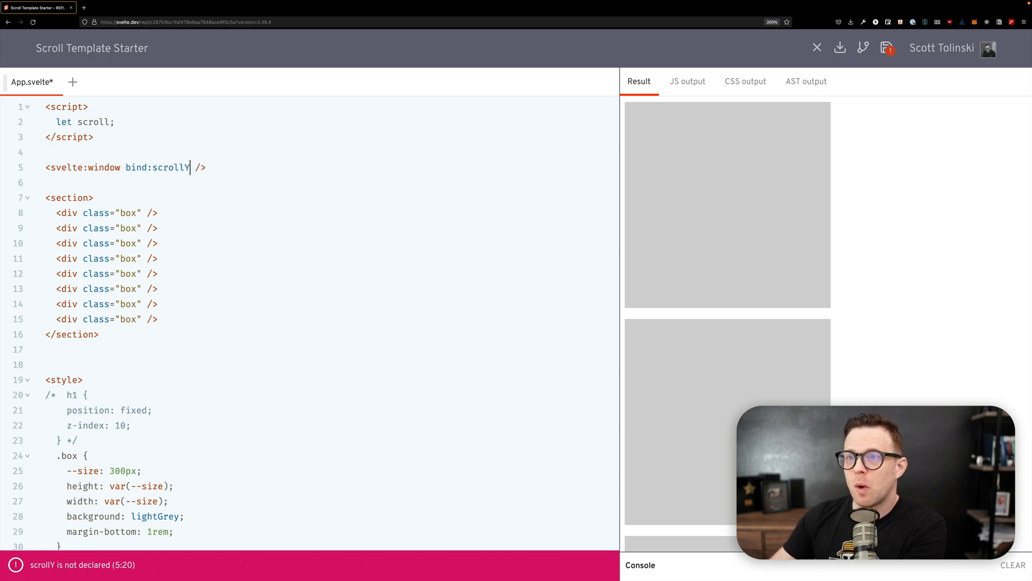
text(={})
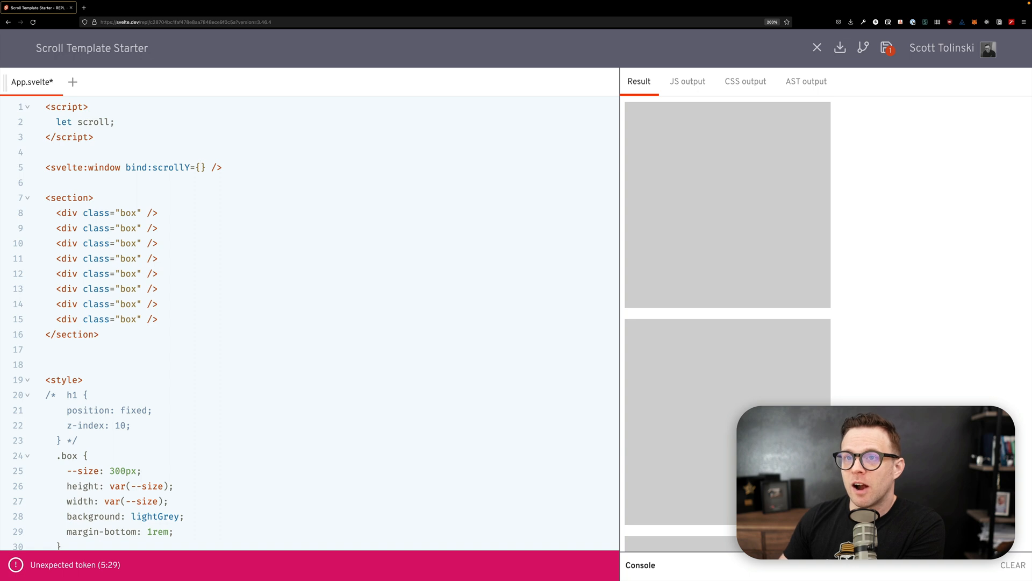
text(scroll)
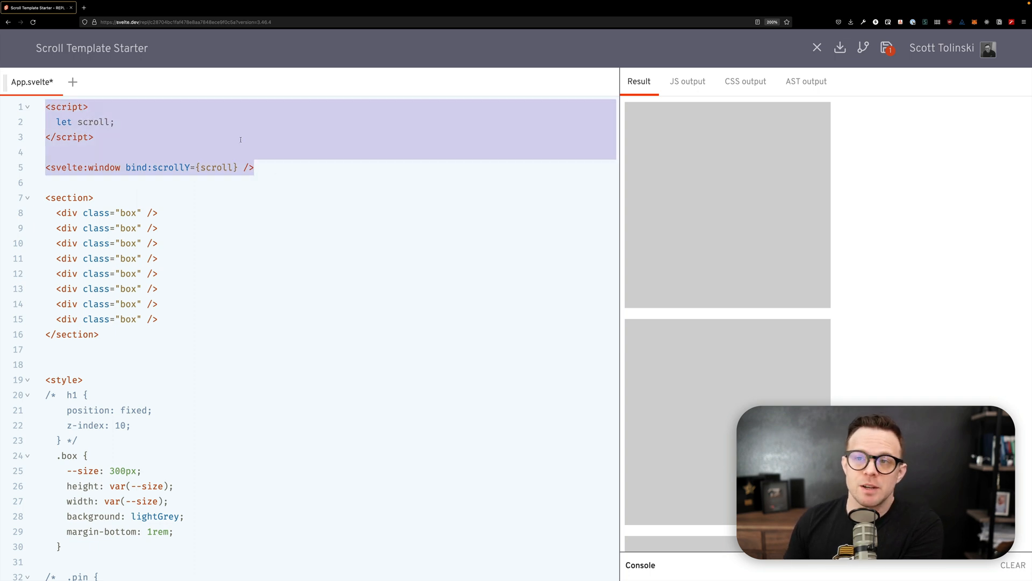
click(214, 172)
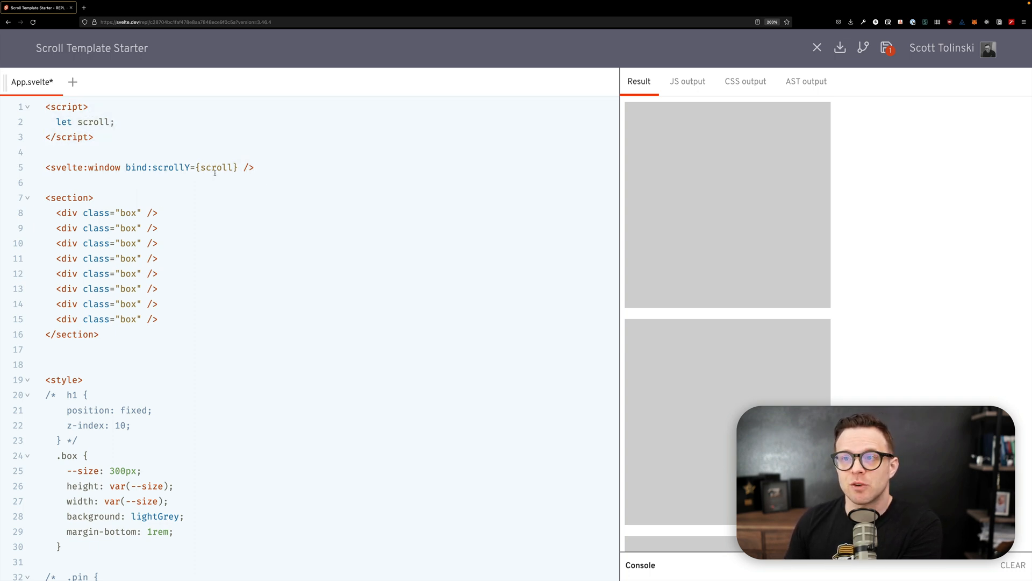
double_click(215, 167)
text(h)
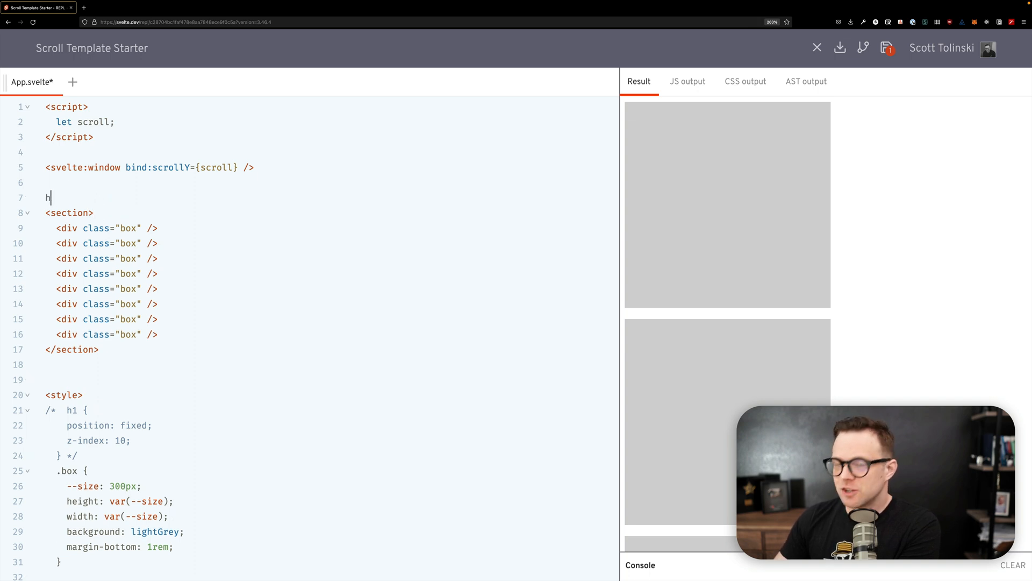
Add an <h1>{scroll}</h1> heading above the boxes section
text(1>)
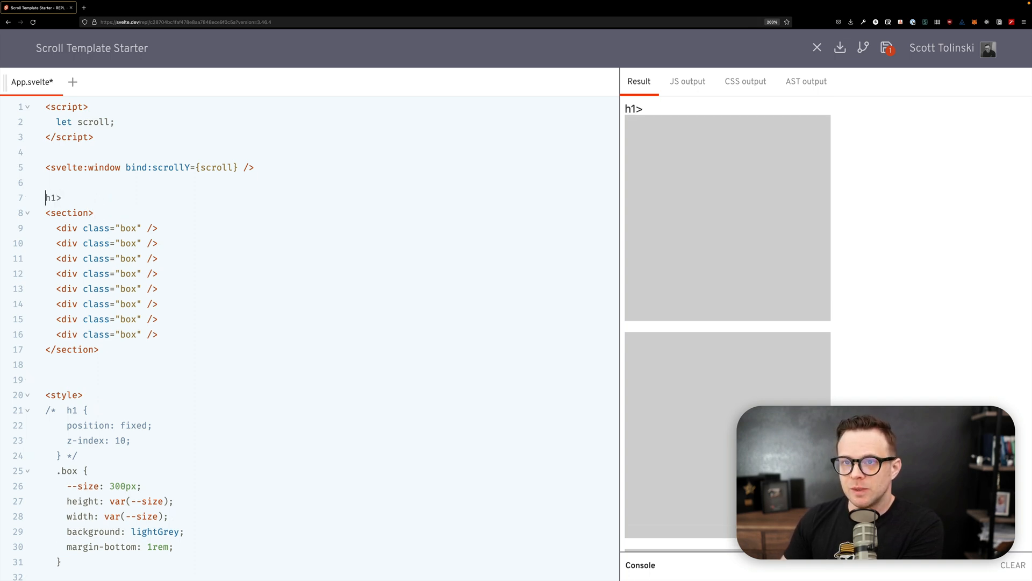
text(<h1>scroll)
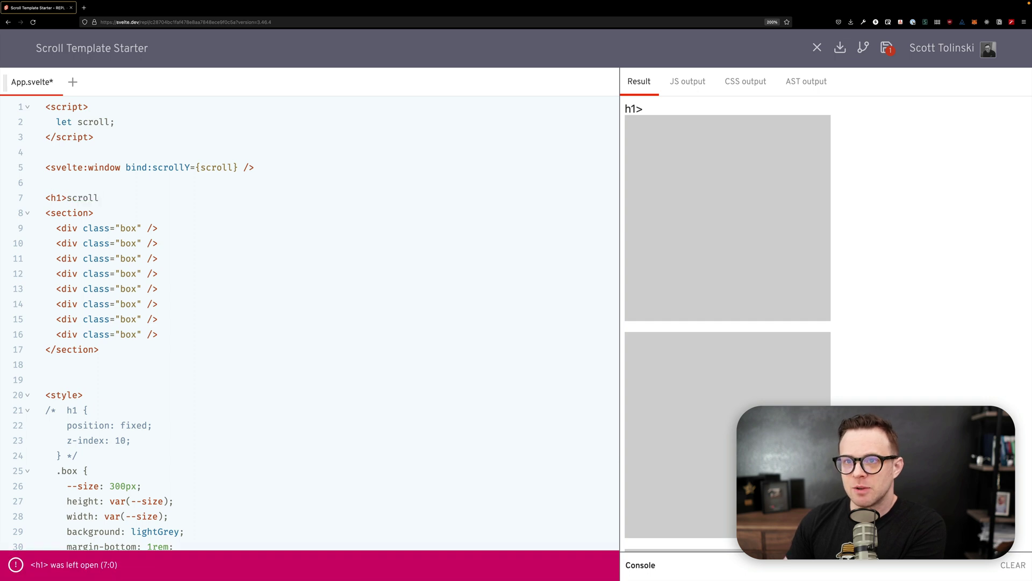
text({scroll})
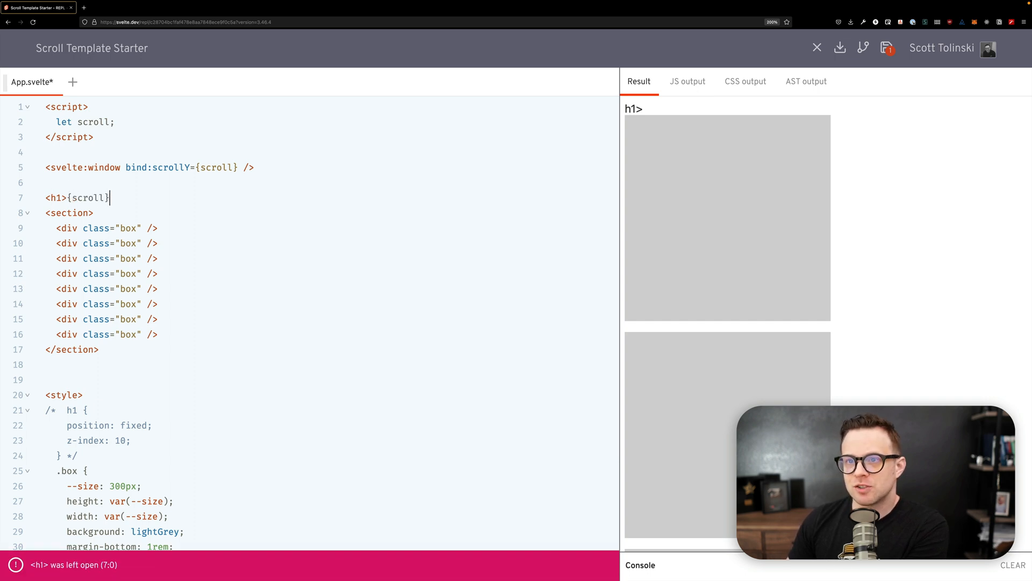
text(</h1>)
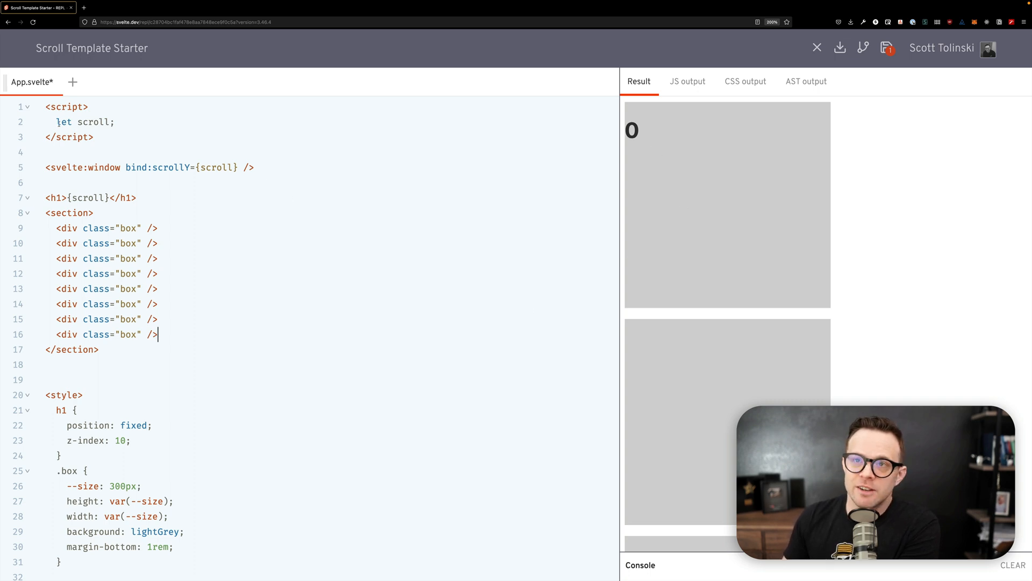
double_click(94, 122)
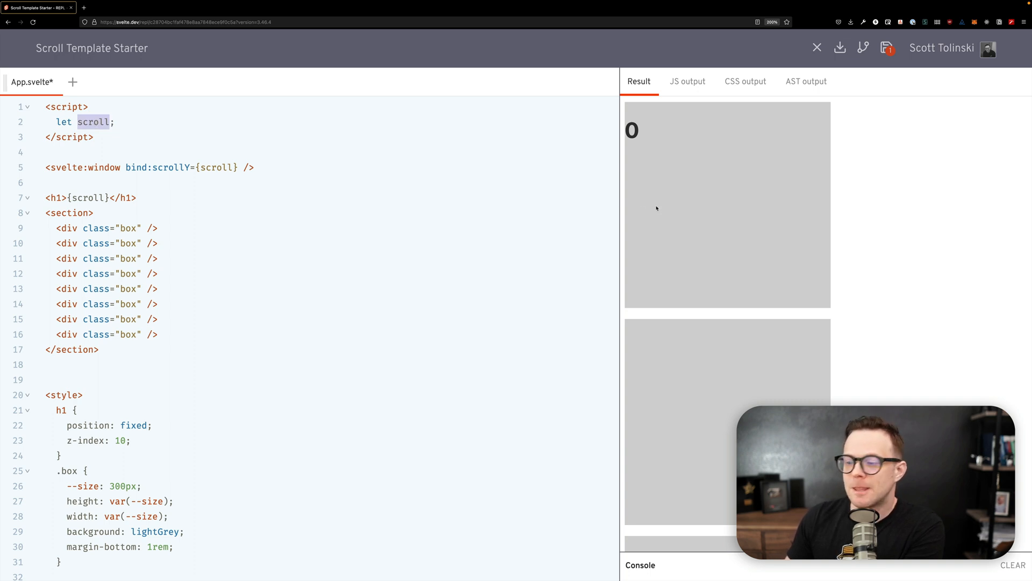
scroll(down, 3)
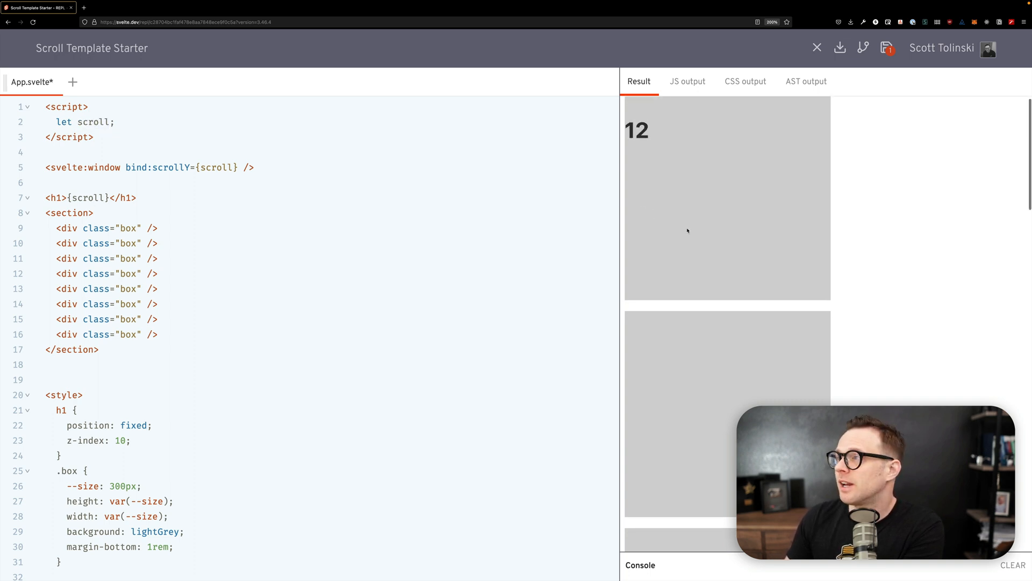
scroll(down, 3)
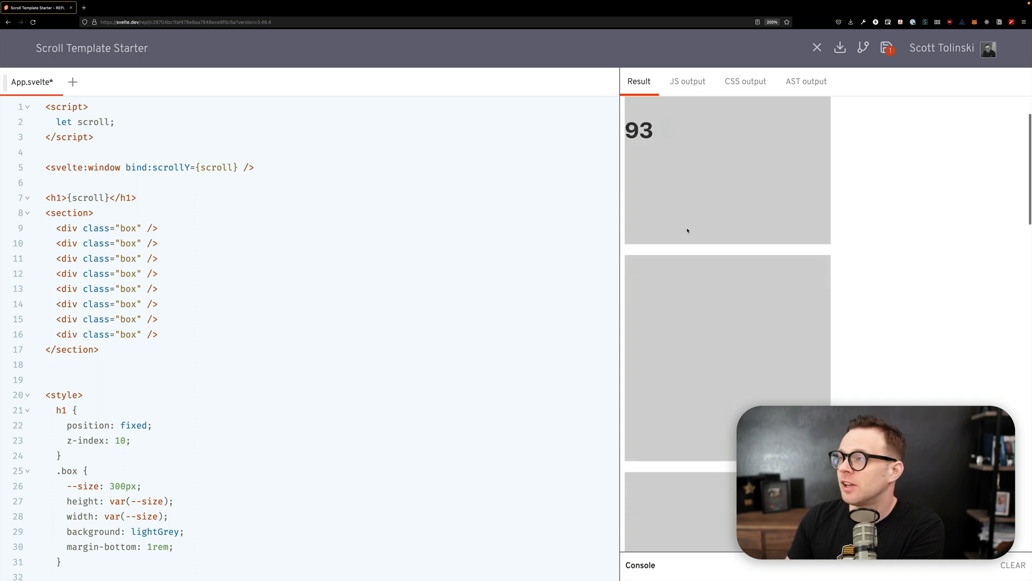
scroll(down, 3)
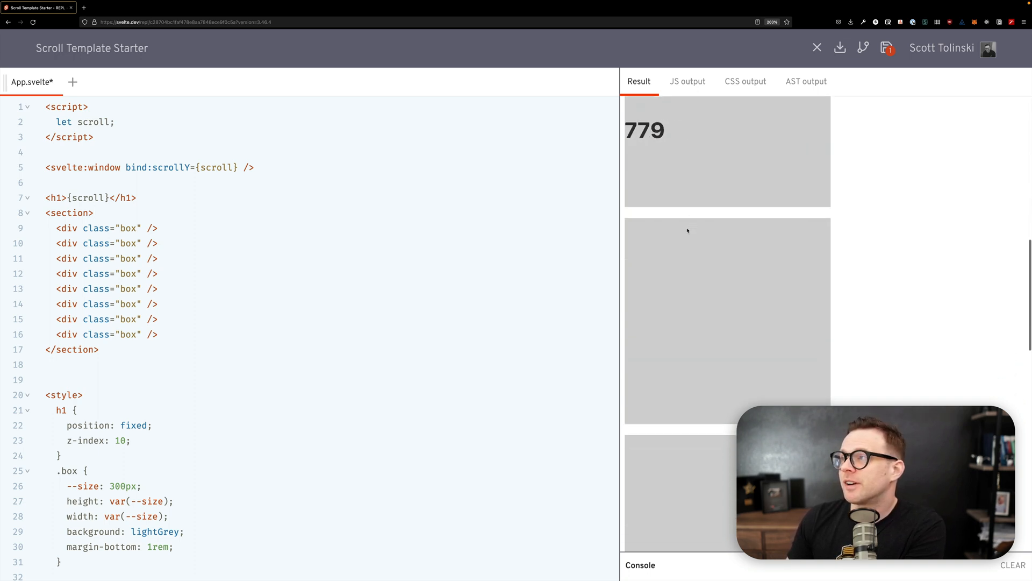
scroll(down, 3)
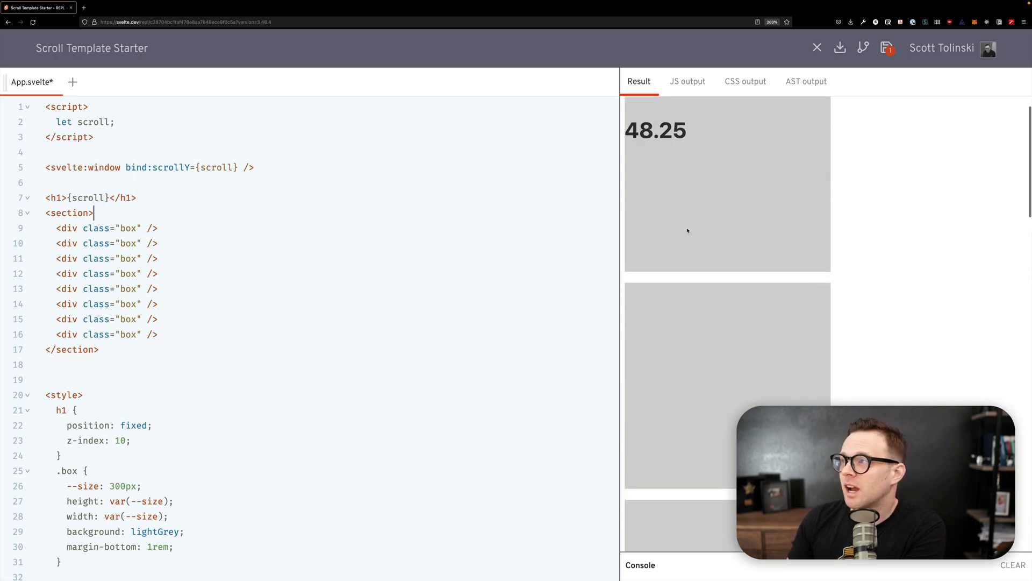
scroll(down, 3)
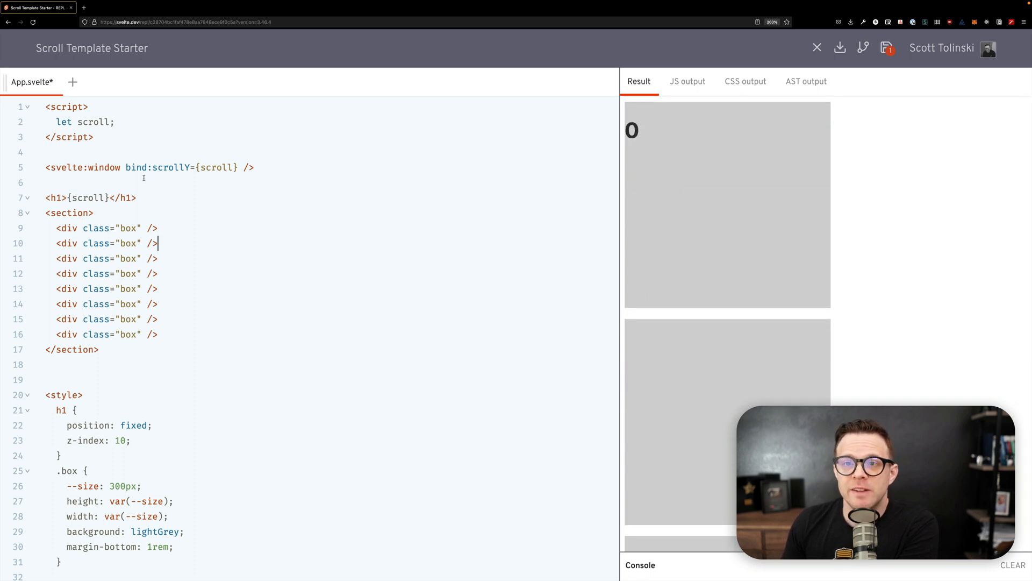
double_click(86, 198)
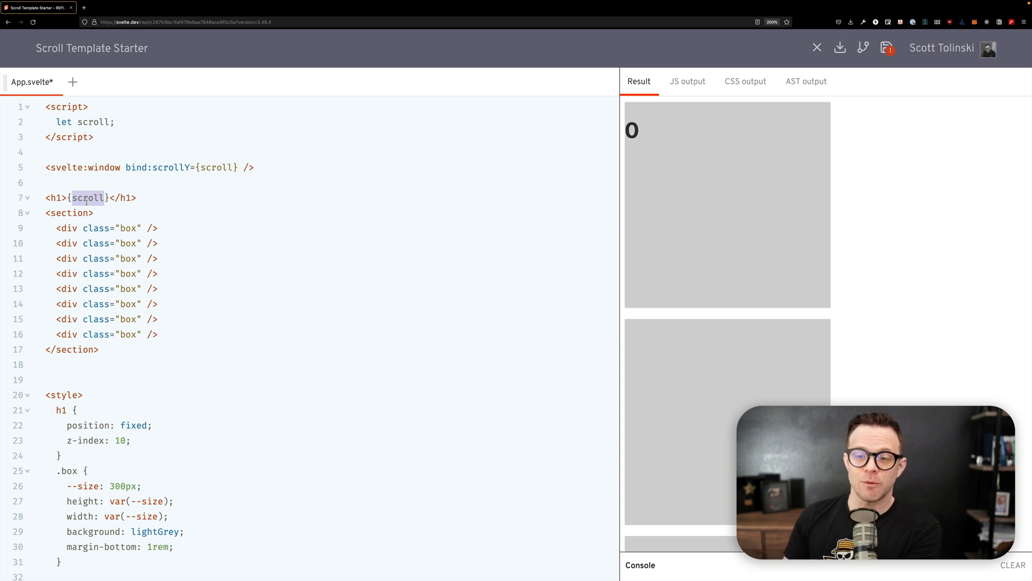
mouse_move(255, 387)
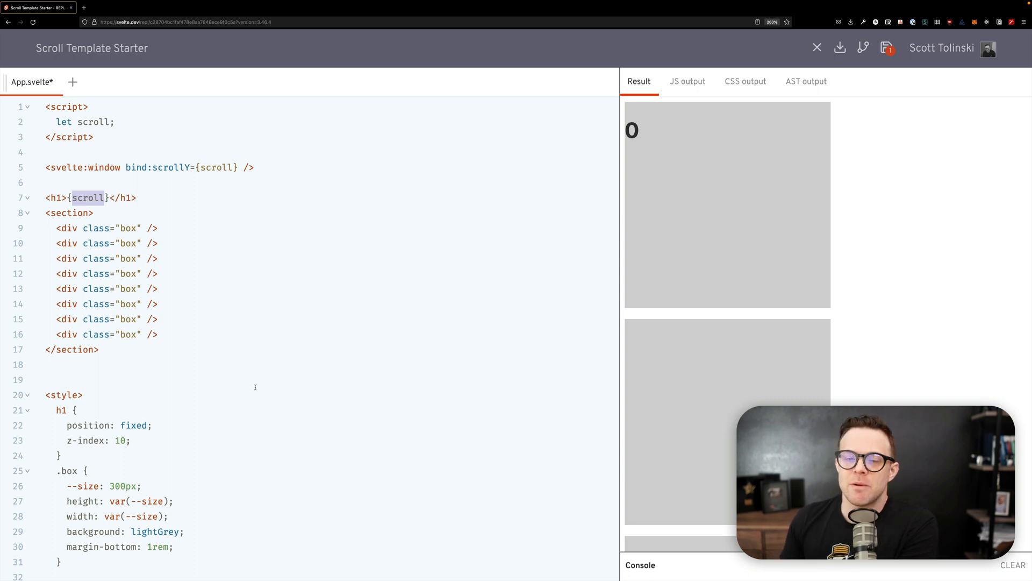
mouse_move(185, 382)
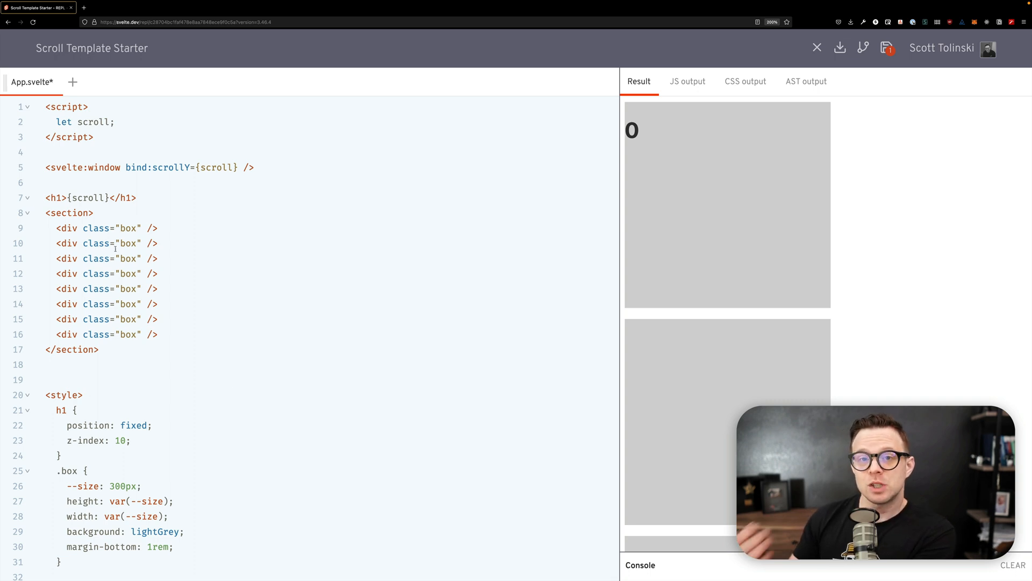
Add an empty style:transform={``} directive to the first box div
text(styl)
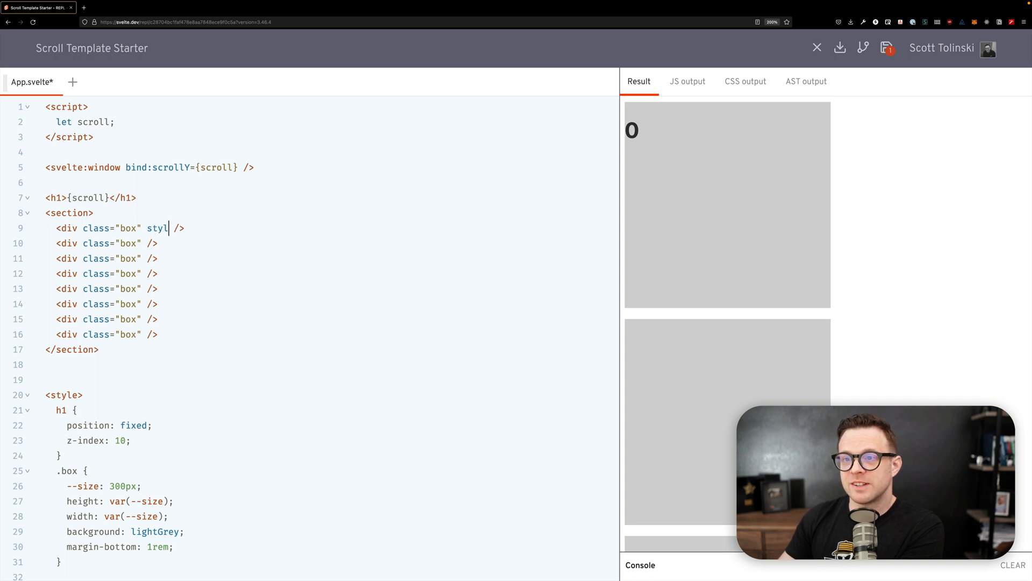
text(e:)
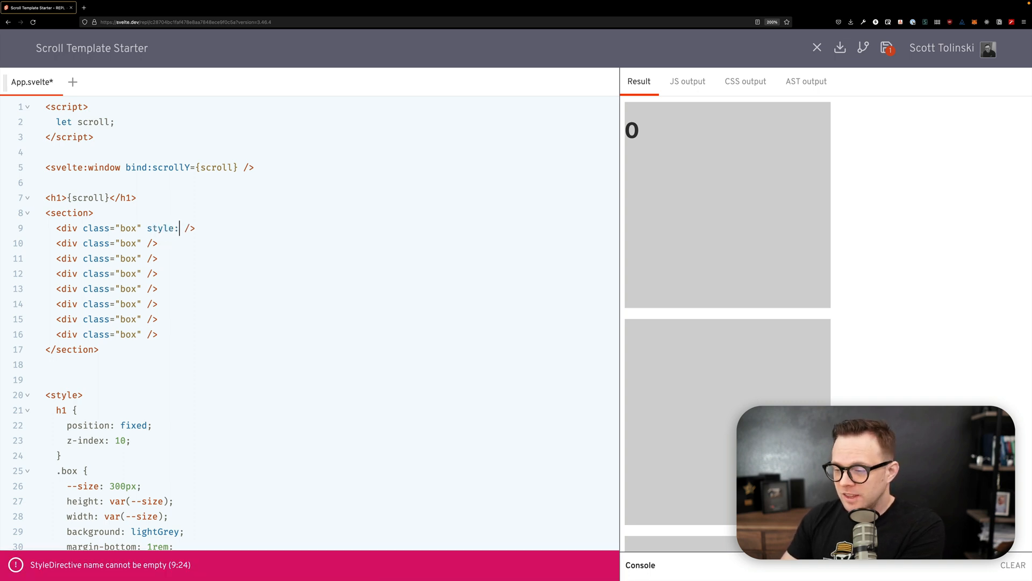
text(transform)
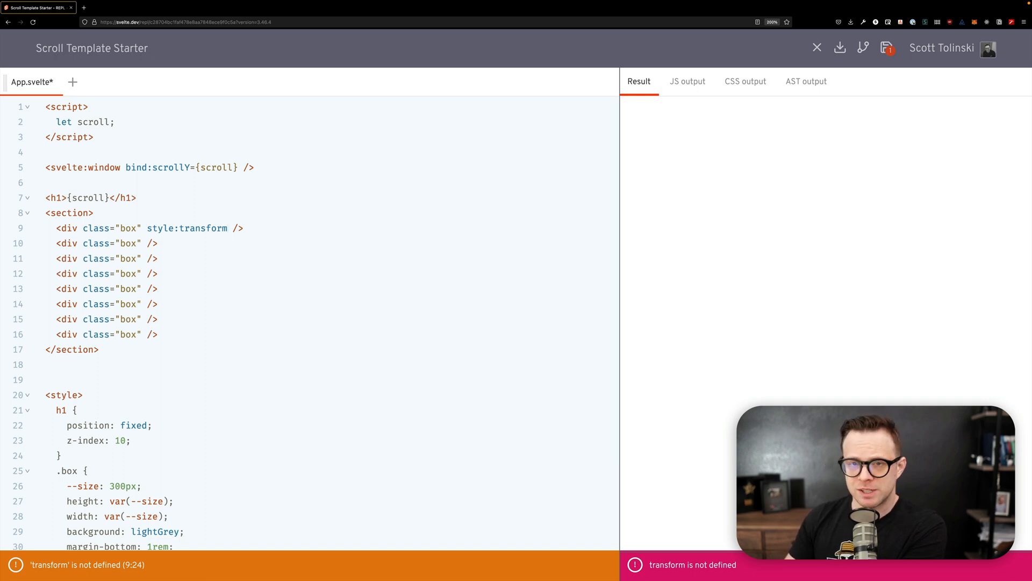
text(={})
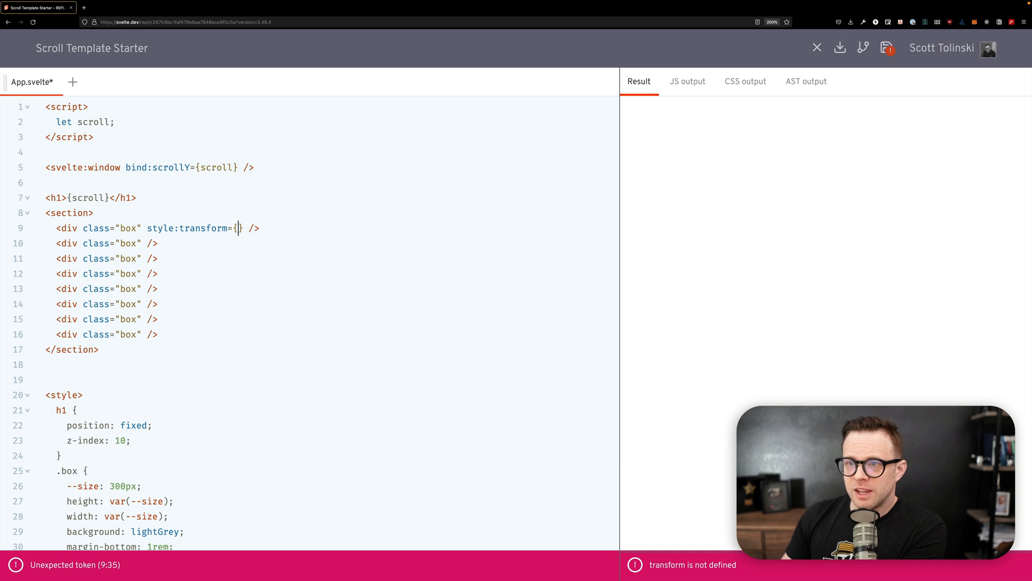
text(`)
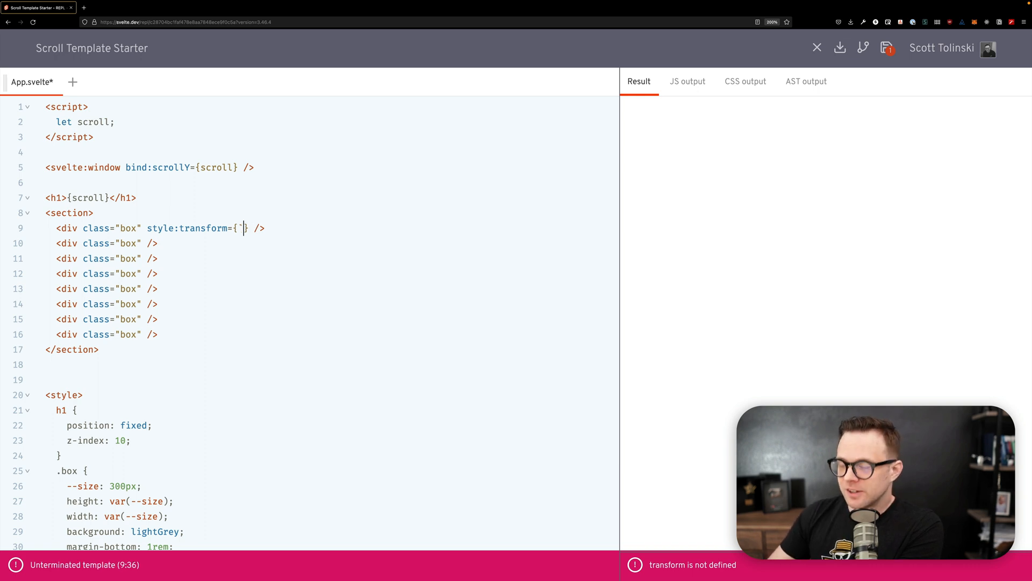
text(`)
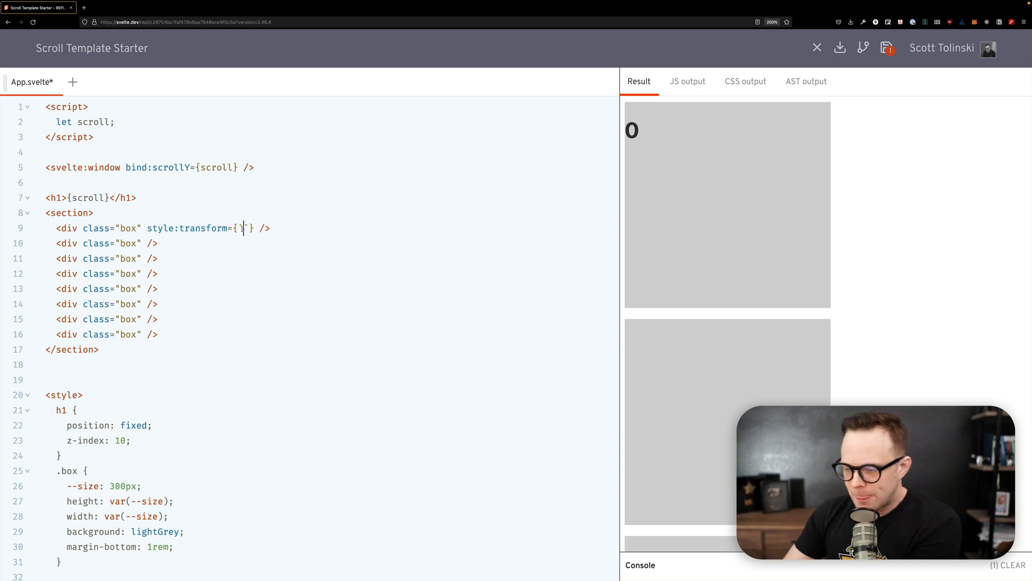
Fill the transform with translate3d(0, ${scroll}px, 0)
text(`translate)
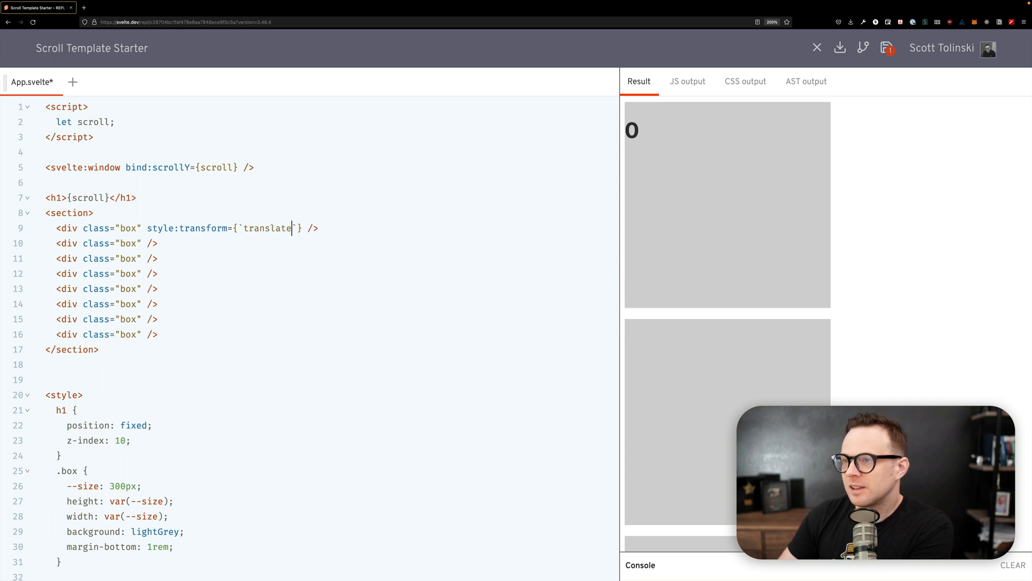
text(3d())
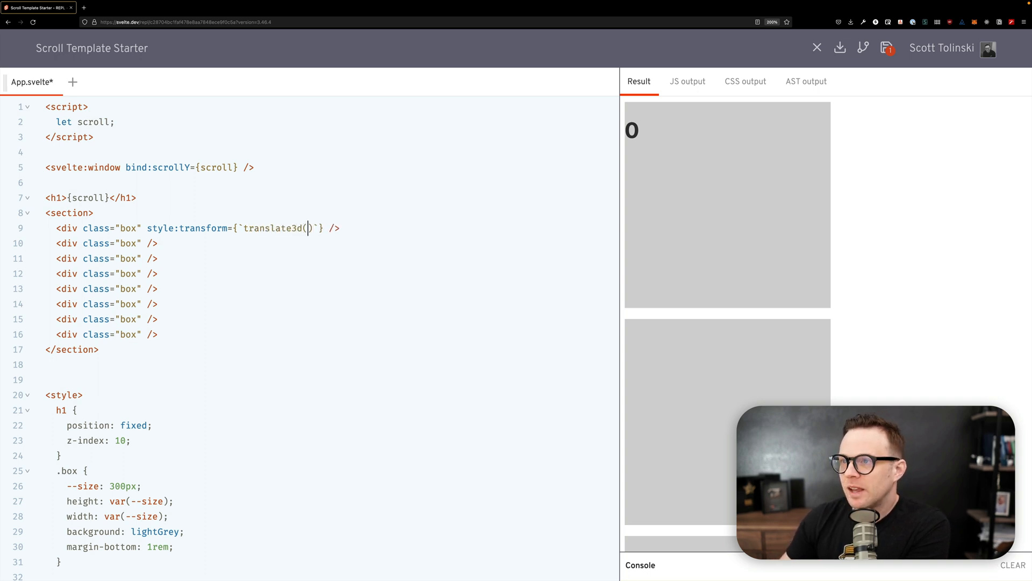
text(0,)
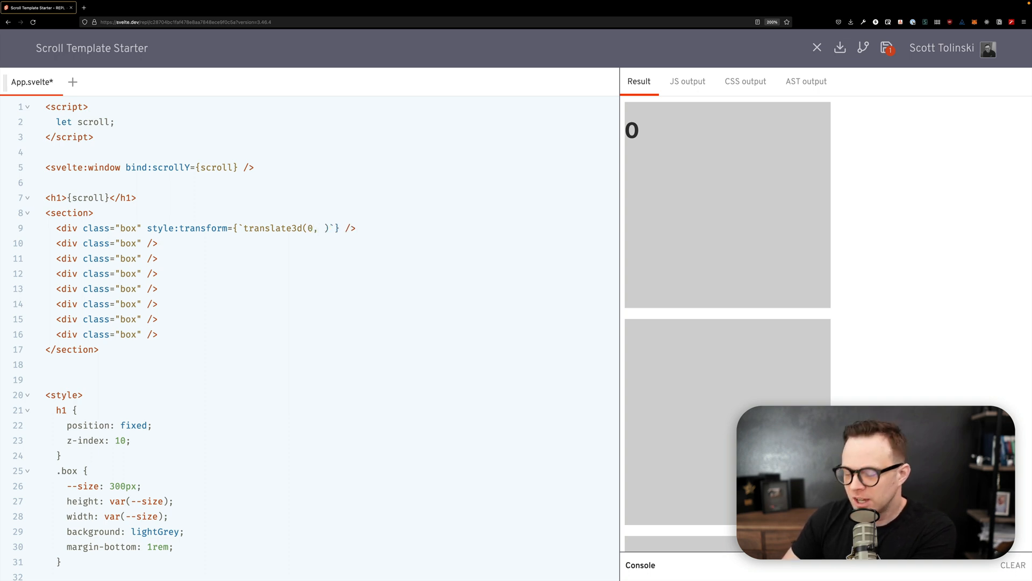
text(${})
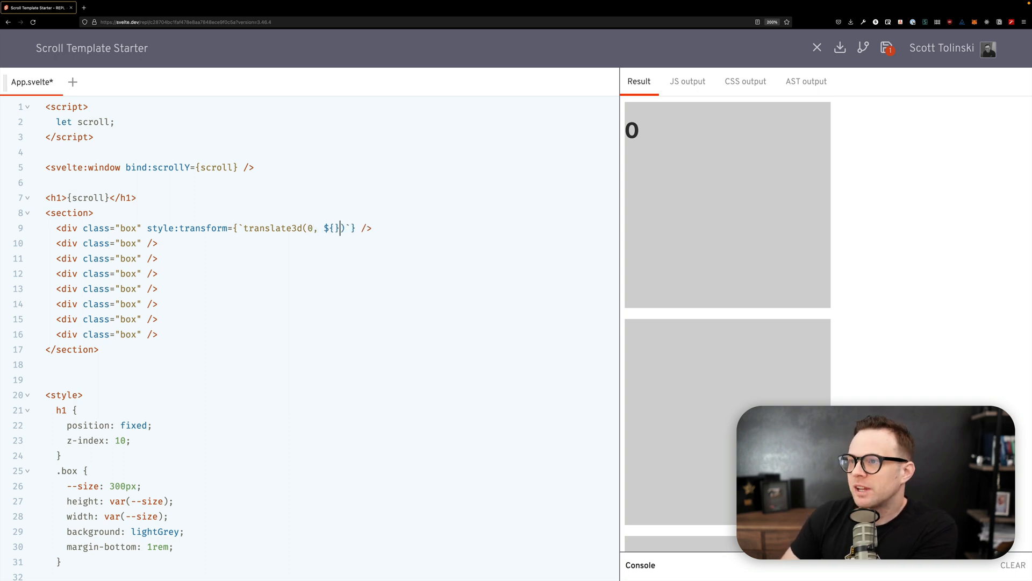
text())
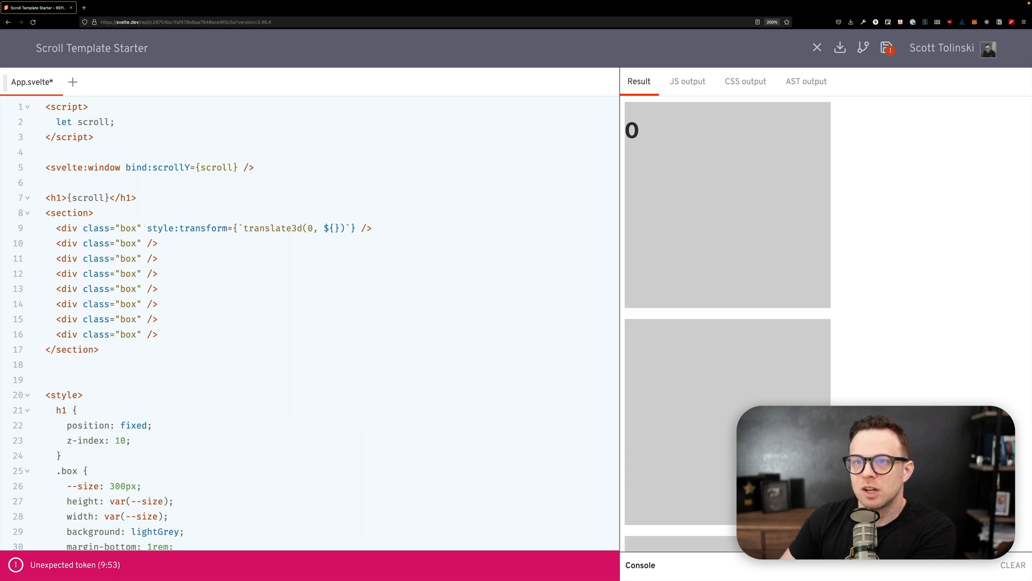
text(scroll)
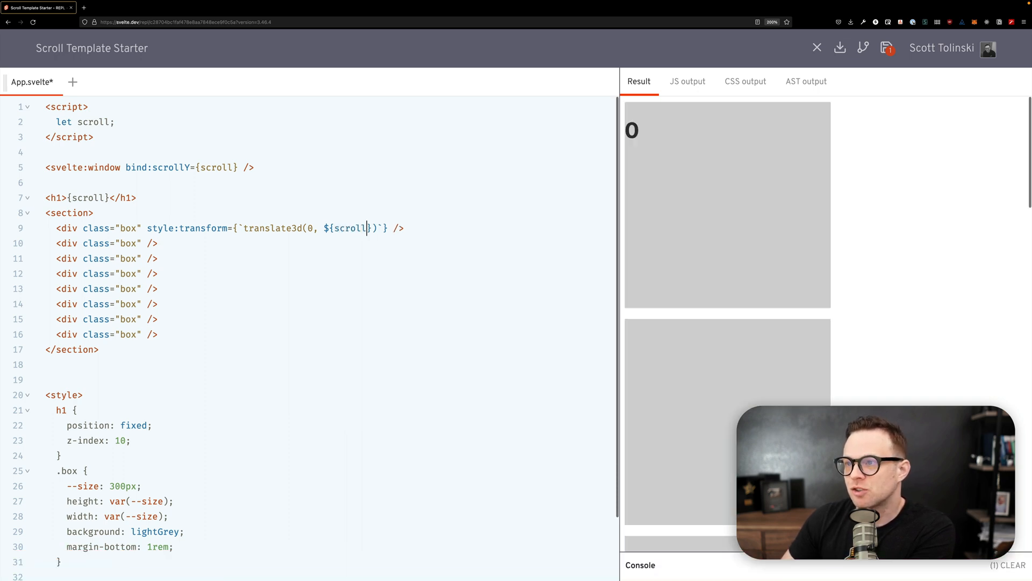
text(px)
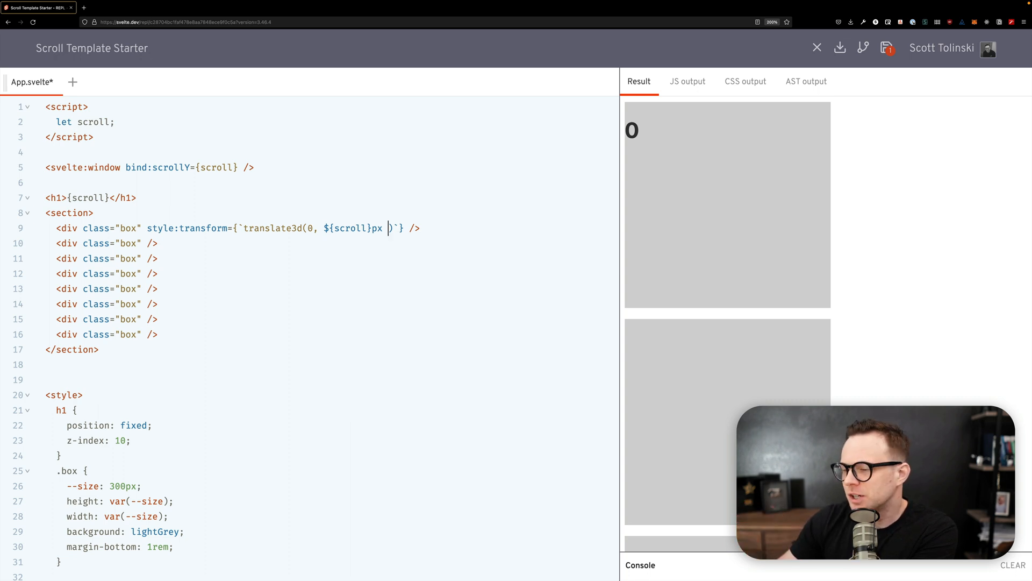
text(,)
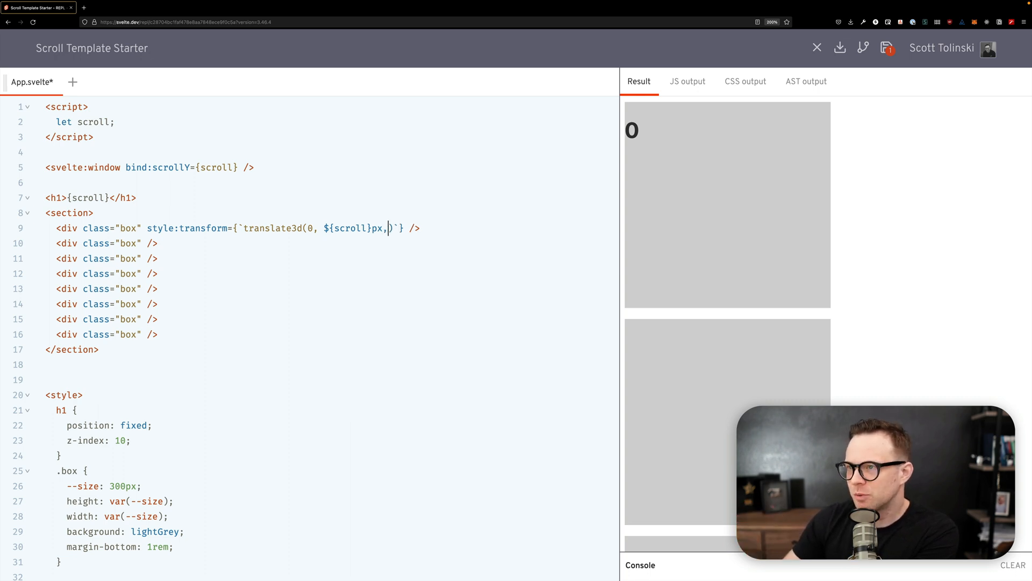
text(0))
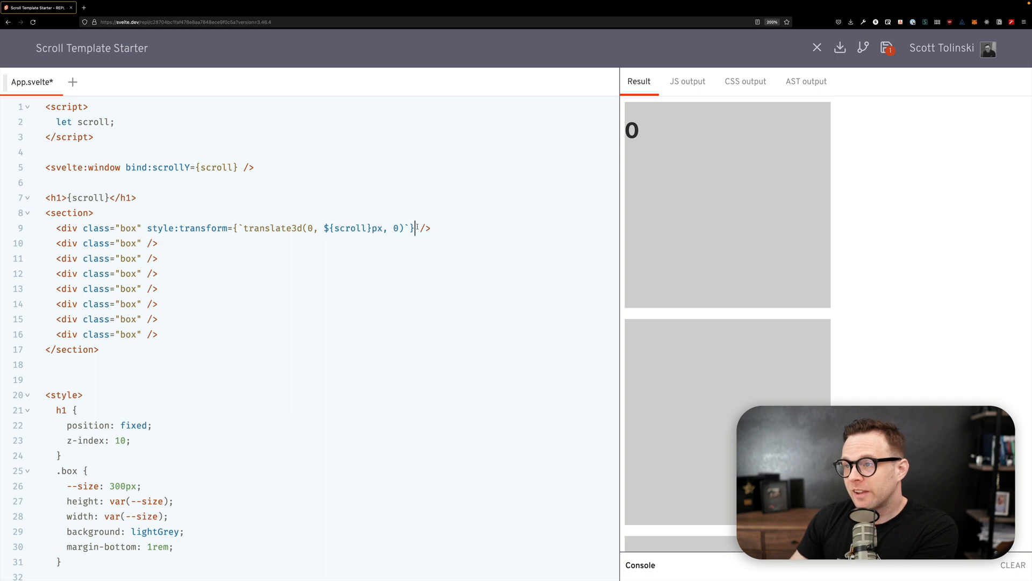
Add style:background="teal" to the first box so it renders teal
text(style:colo)
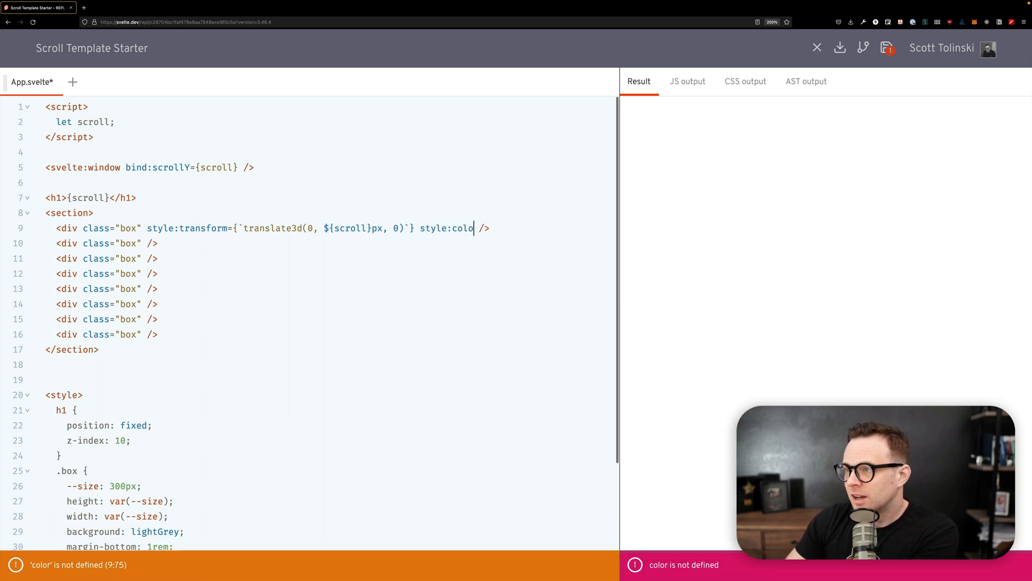
text(backg)
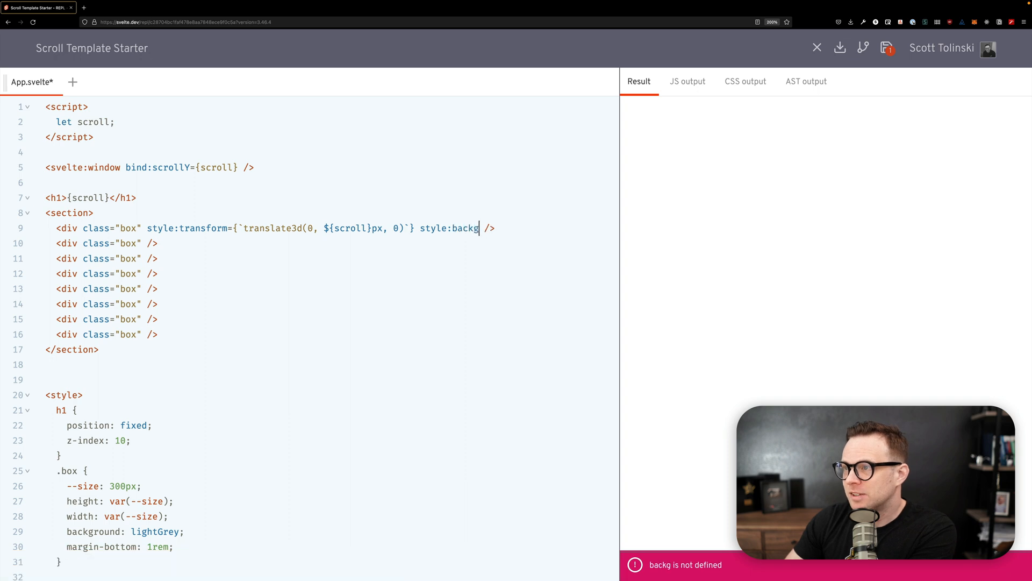
text(round={})
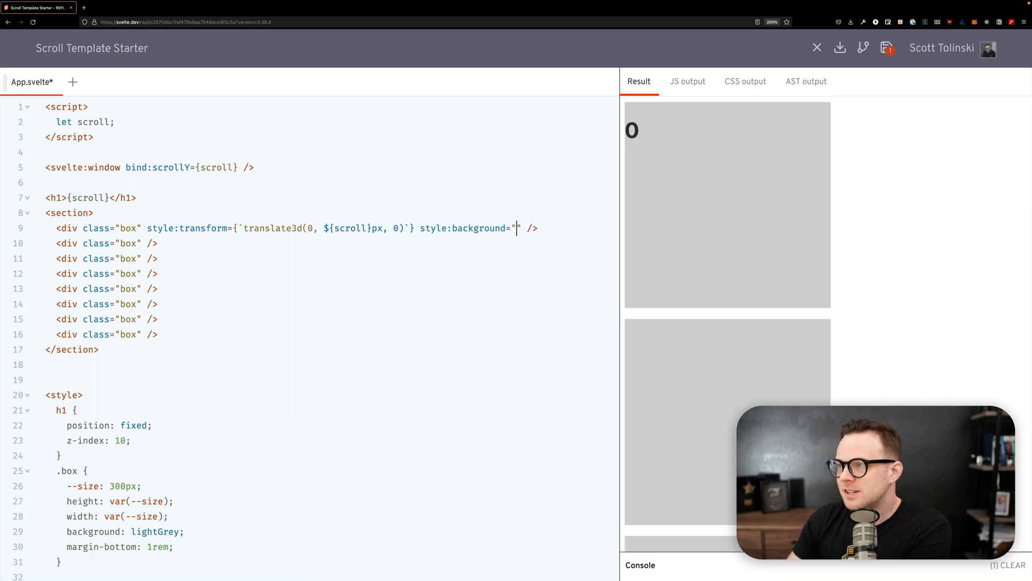
text(teal)
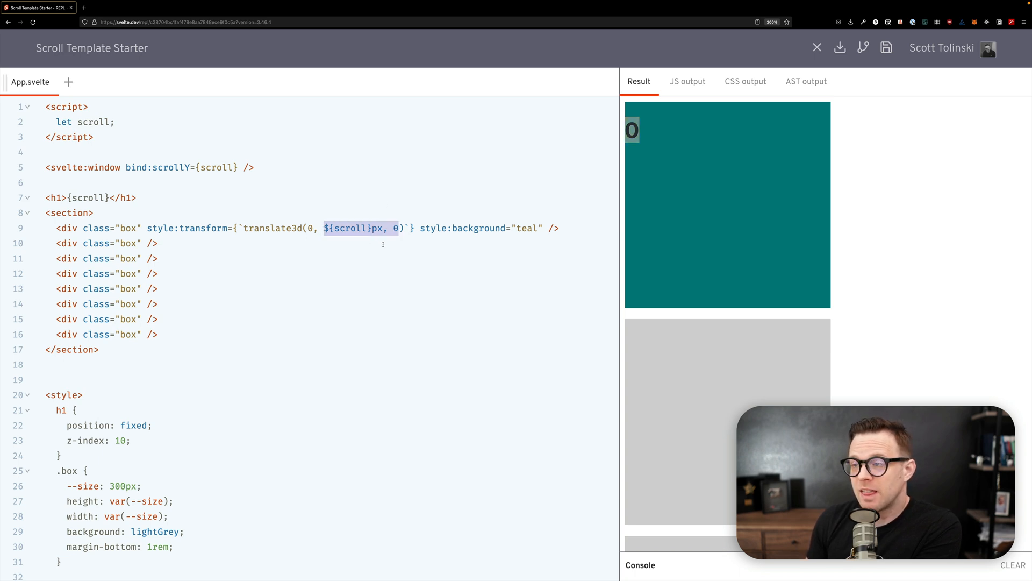
mouse_move(719, 353)
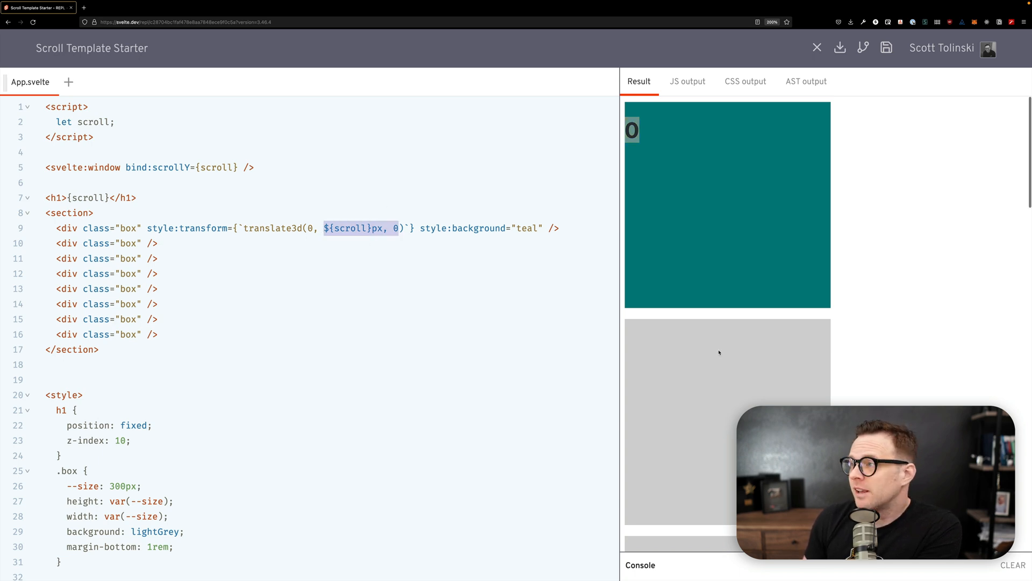
scroll(down, 3)
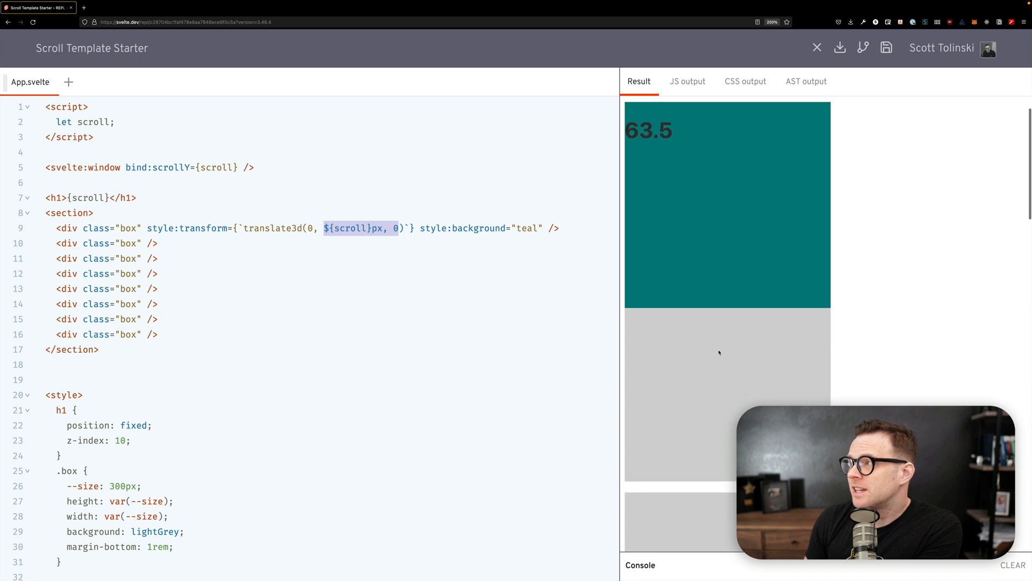
scroll(down, 3)
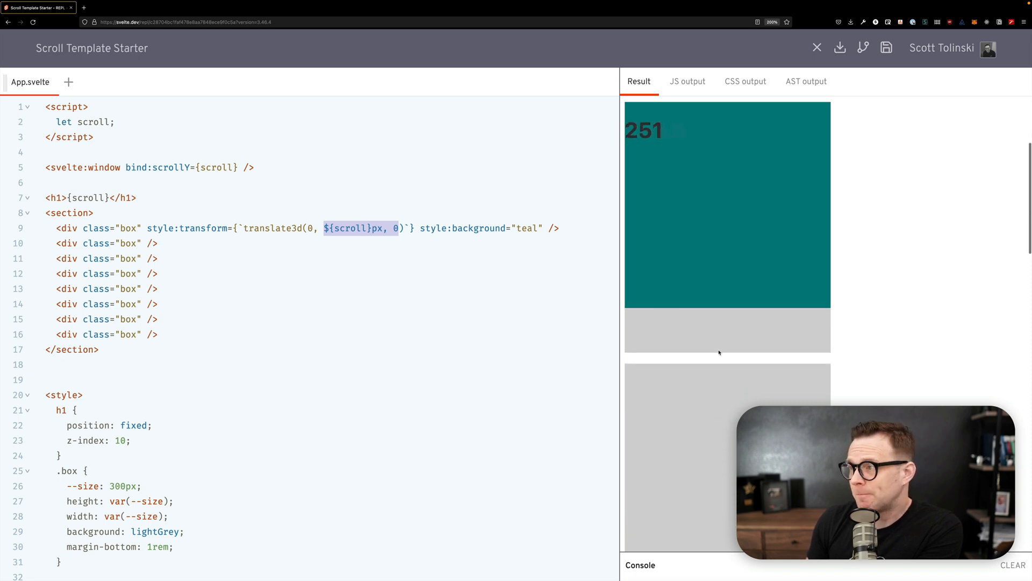
scroll(down, 3)
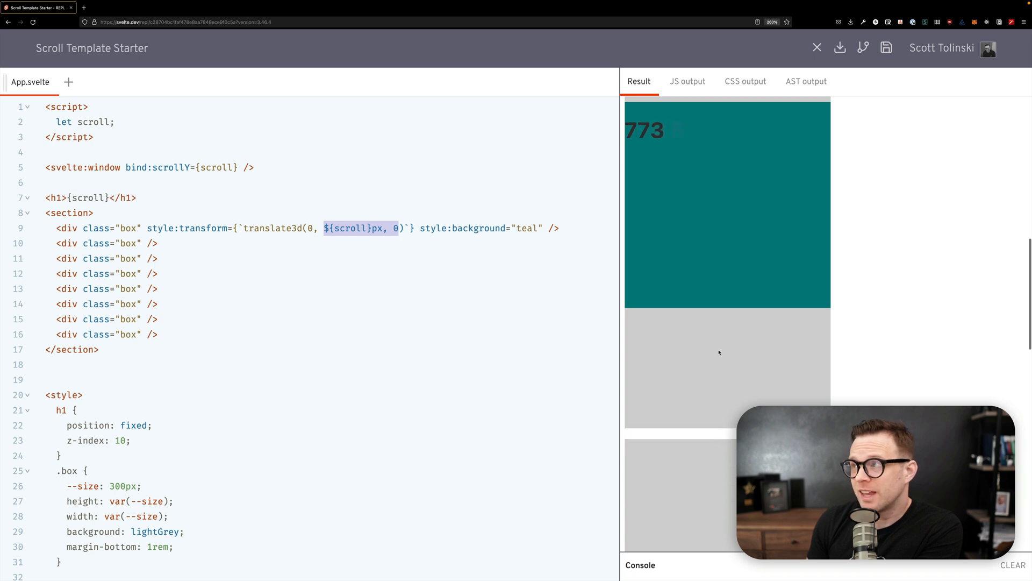
scroll(down, 3)
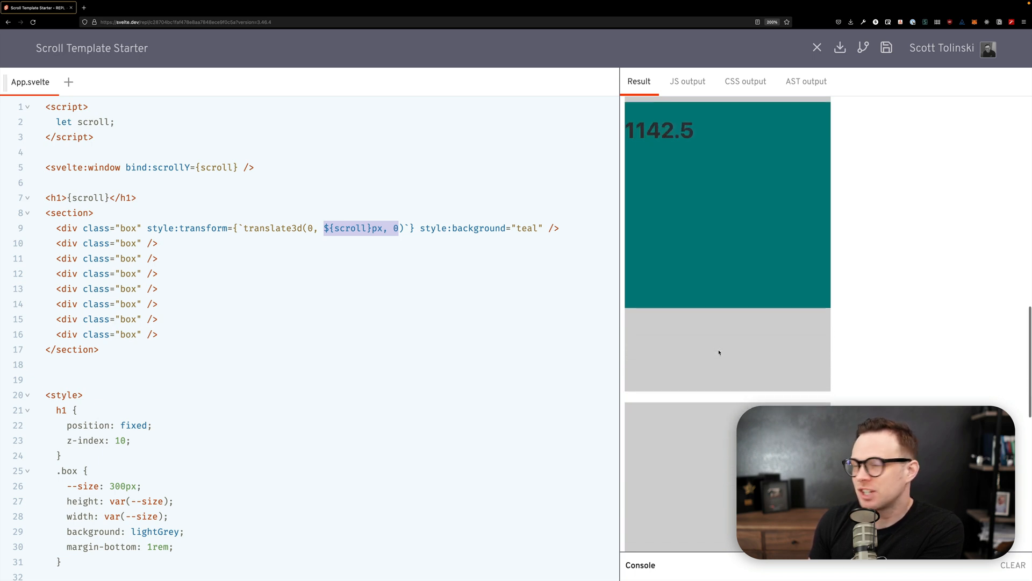
scroll(down, 3)
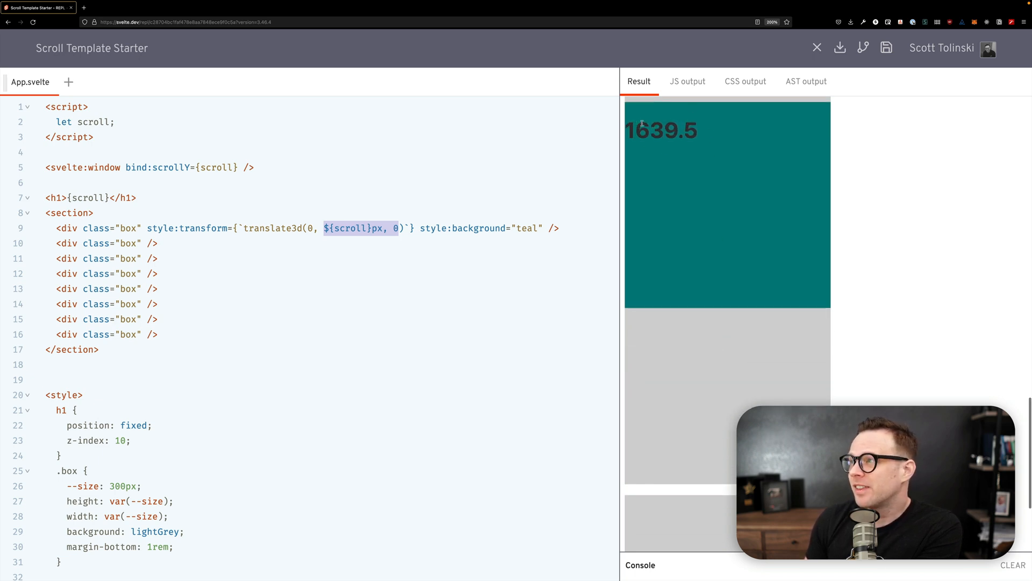
scroll(down, 3)
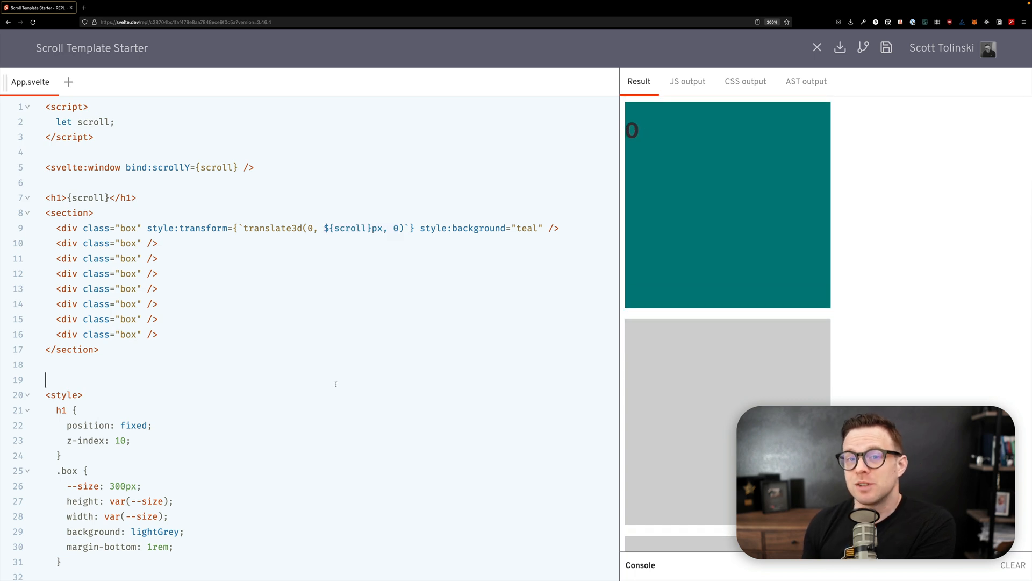
scroll(down, 3)
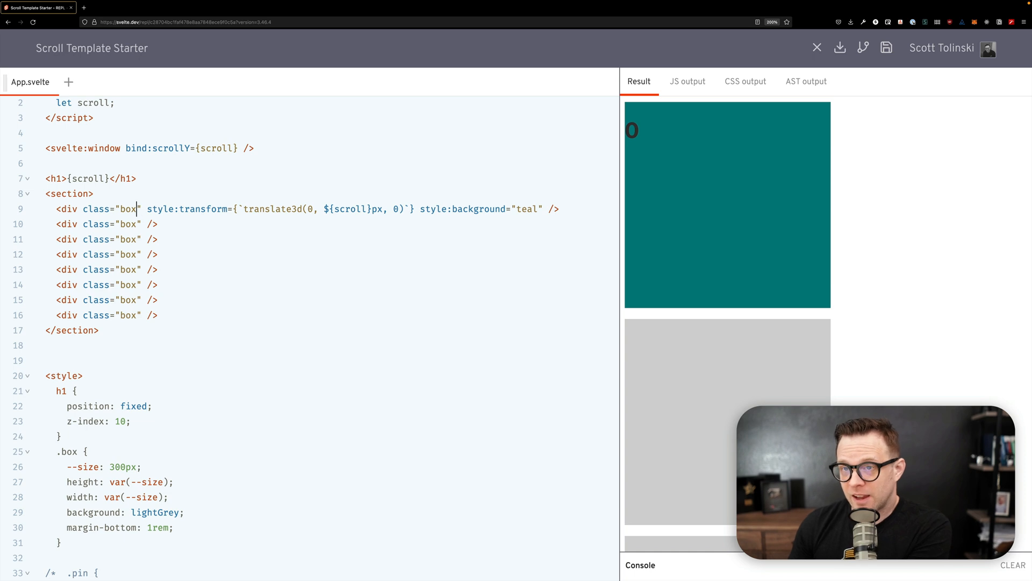
Add a pin class to the teal box and scroll the result to test it
text(pin)
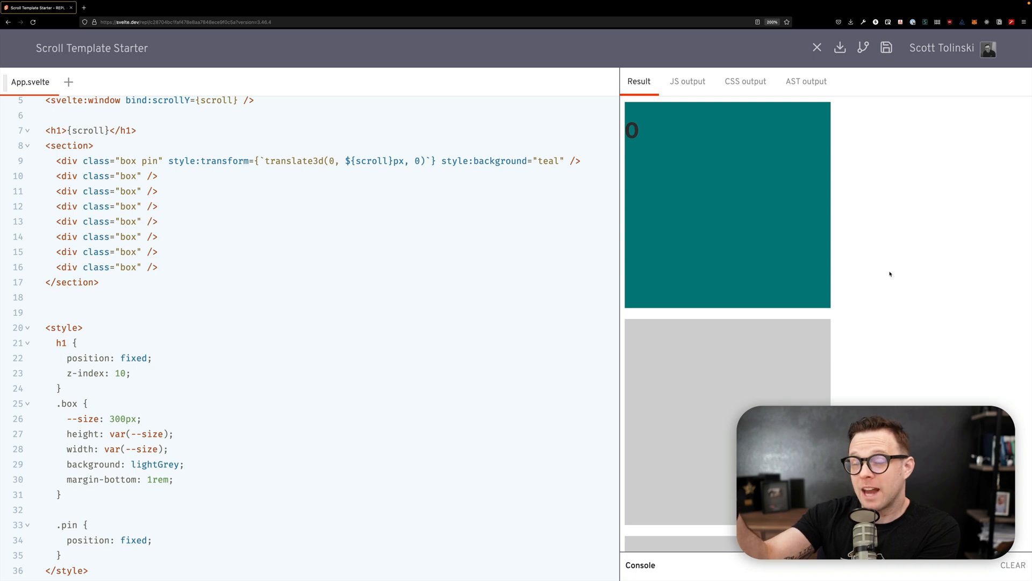
scroll(down, 3)
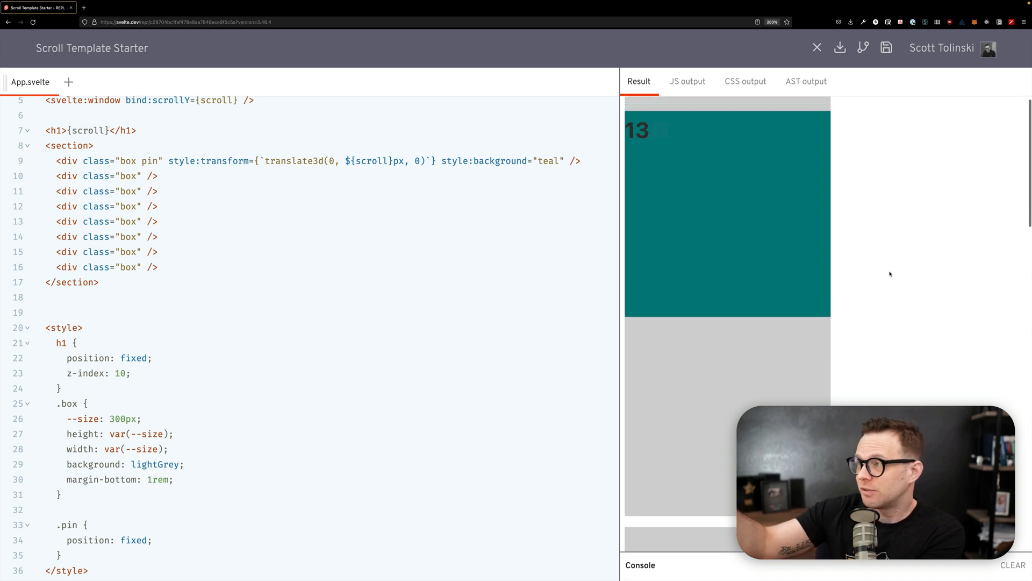
scroll(down, 3)
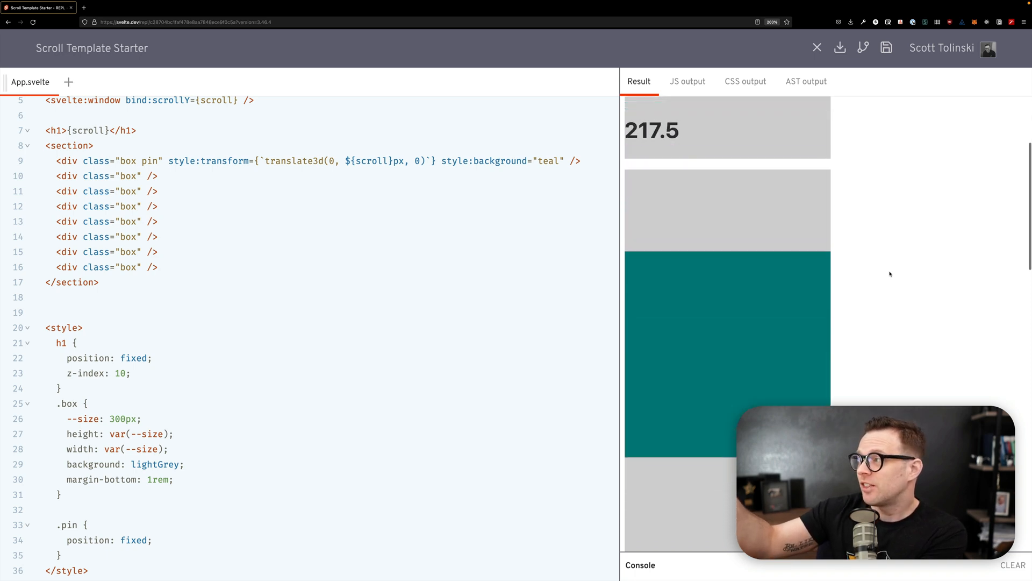
scroll(down, 3)
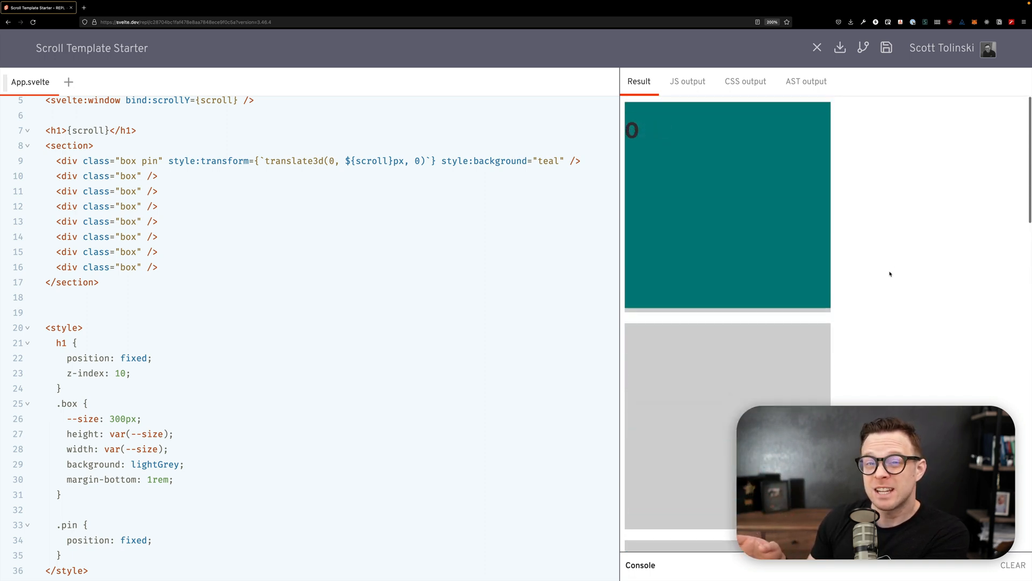
scroll(down, 3)
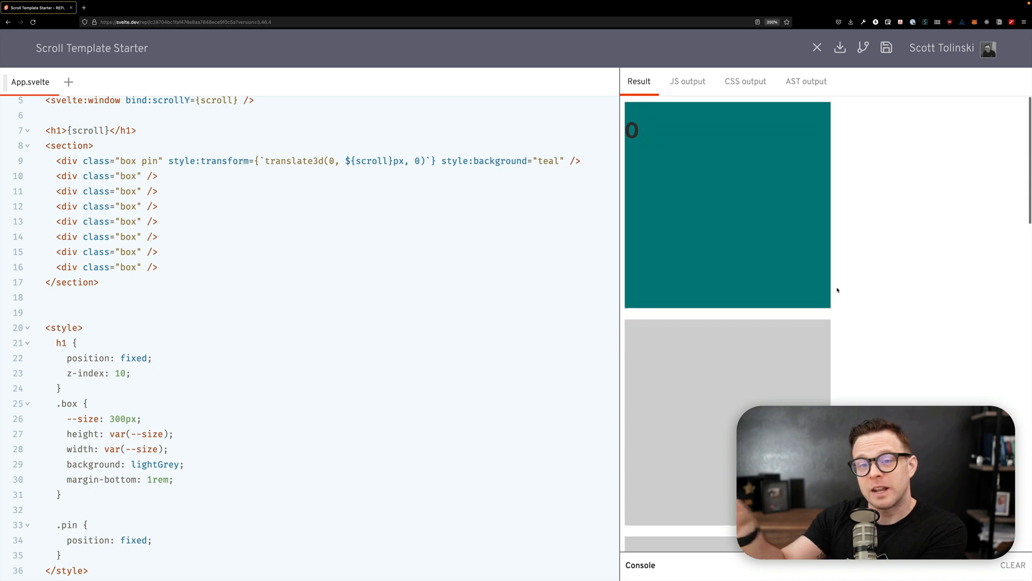
scroll(down, 3)
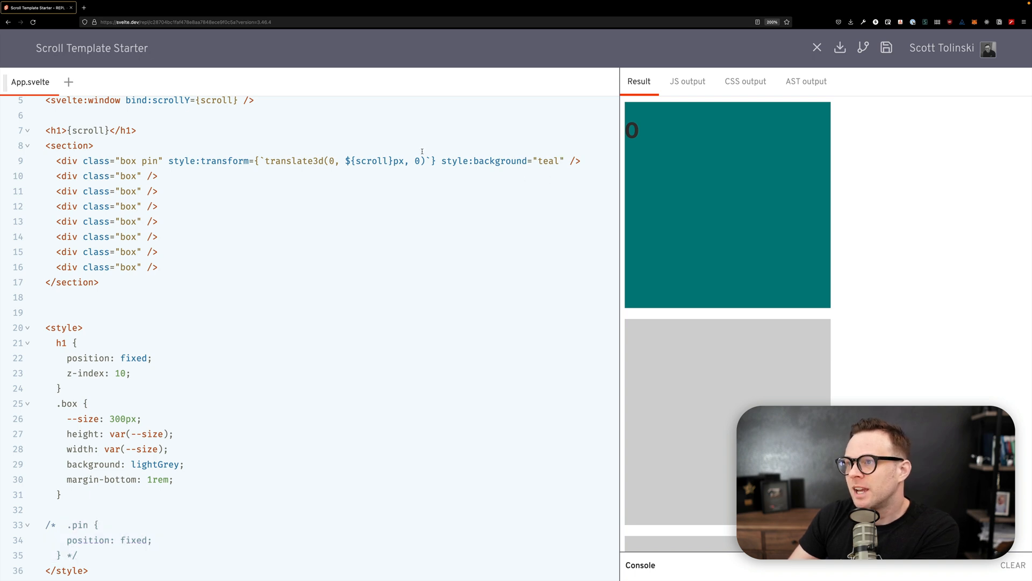
Change the teal box's offset to ${scroll * 2} and scroll the result to test
double_click(368, 163)
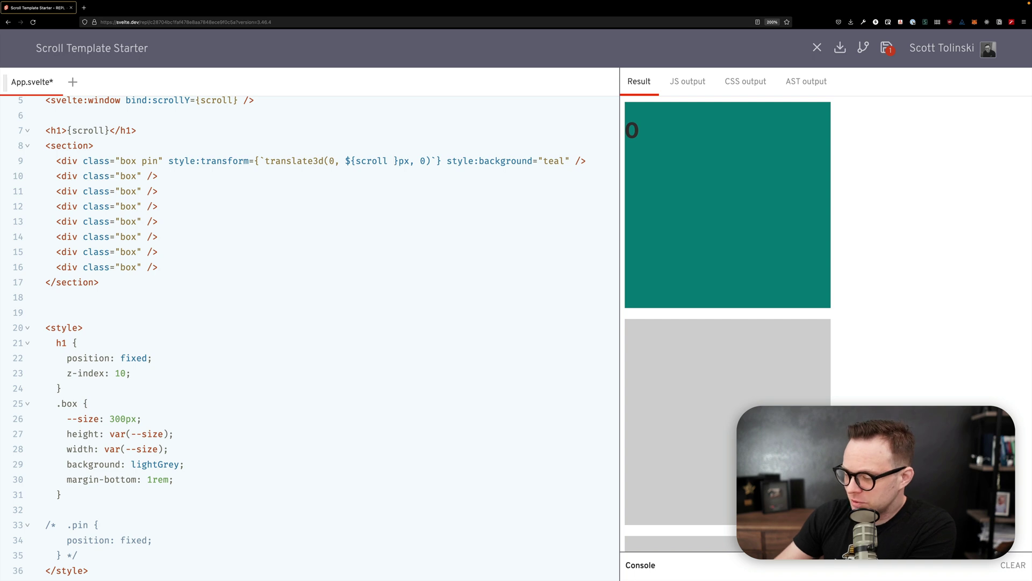
text(* 2)
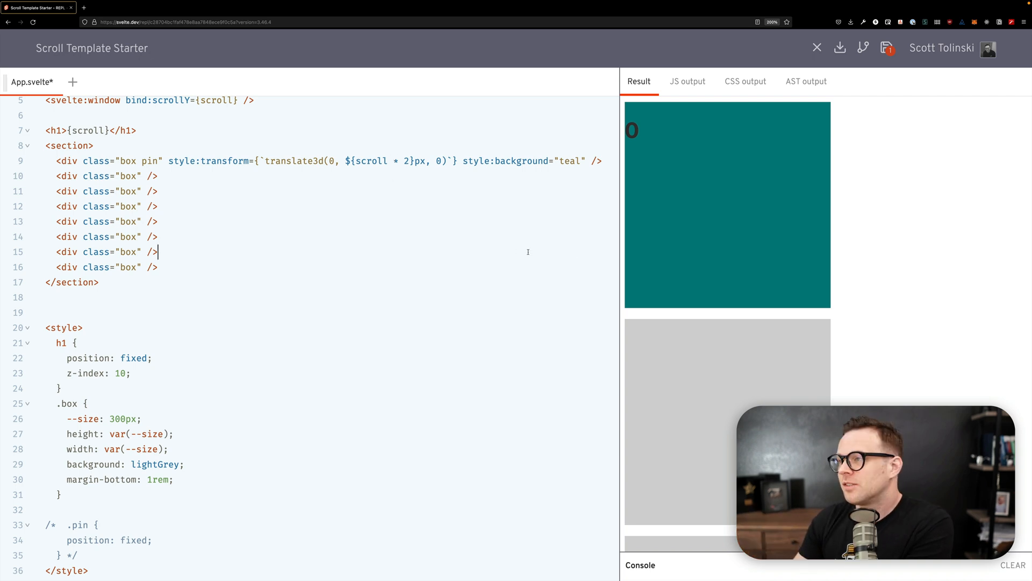
scroll(down, 3)
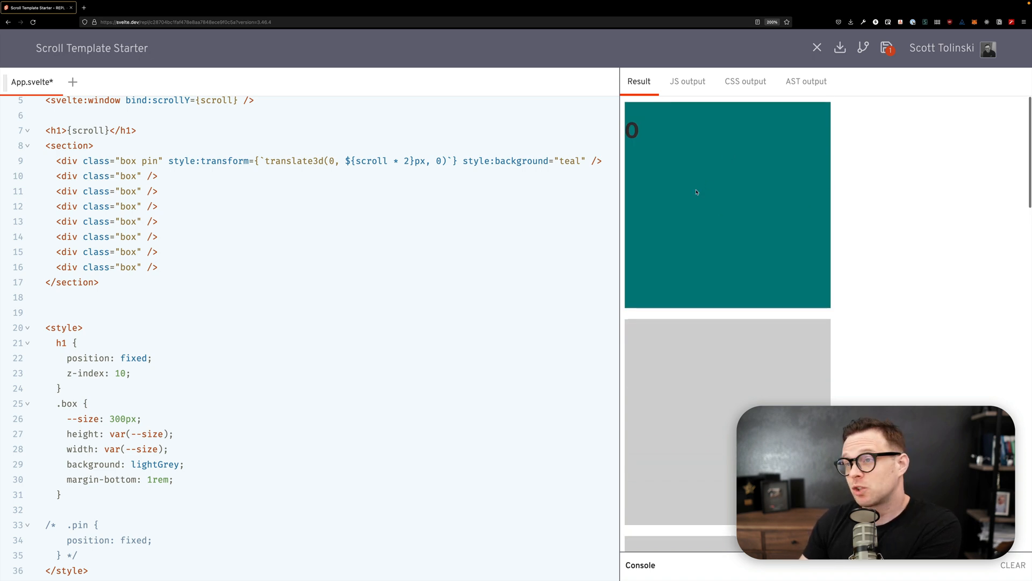
scroll(down, 3)
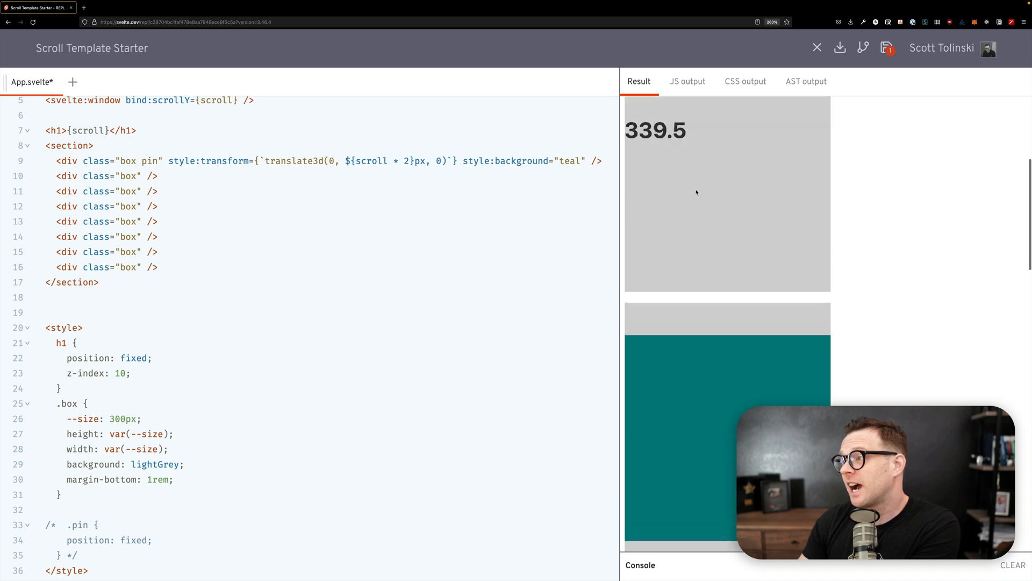
scroll(up, 3)
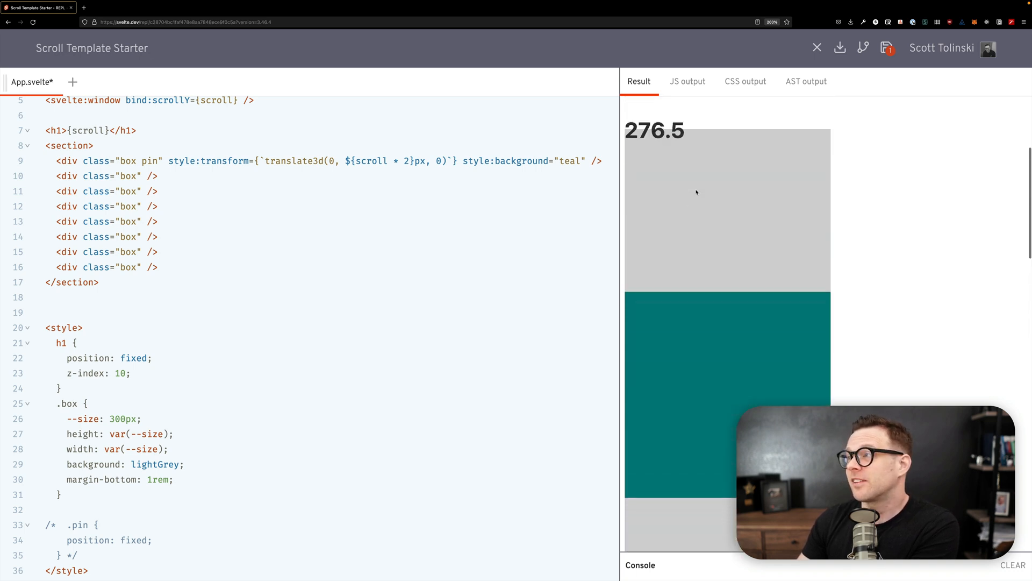
scroll(down, 3)
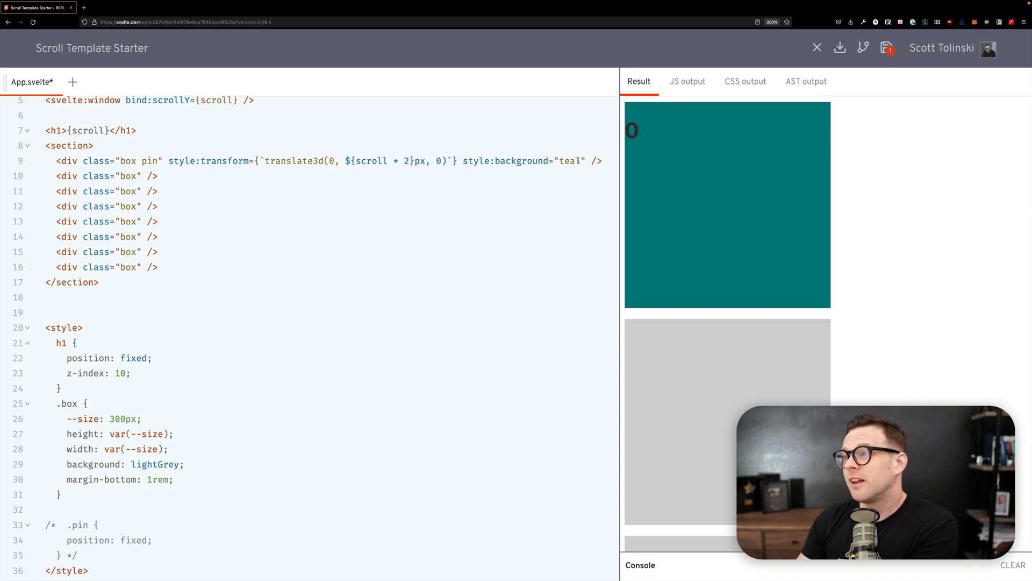
Copy the teal box's transform and background onto the fourth box, changing teal to red
drag(165, 161, 586, 161)
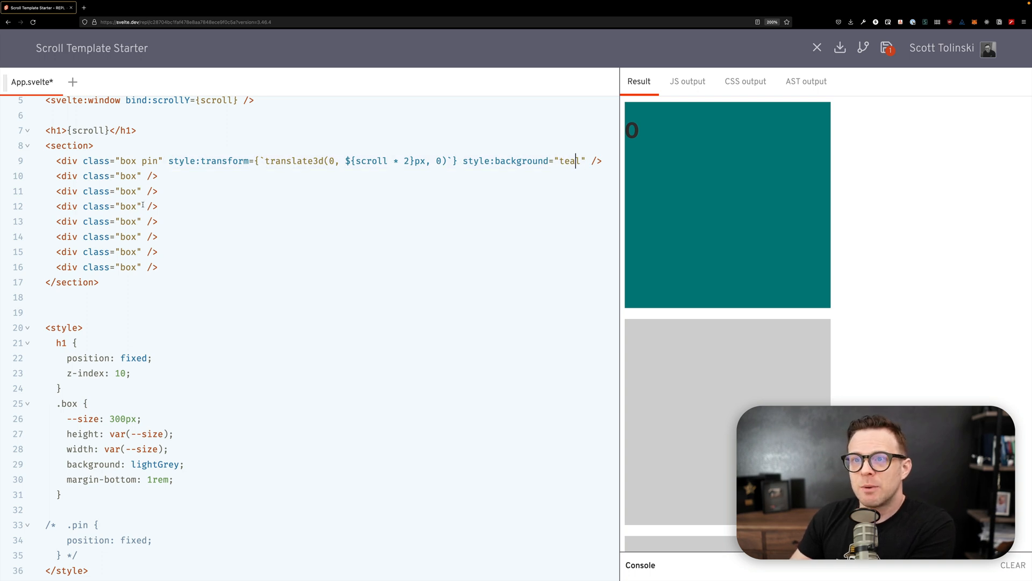
text(style:transform={`translate3d(0, ${scroll * 2}px, 0)`} style:background="teal")
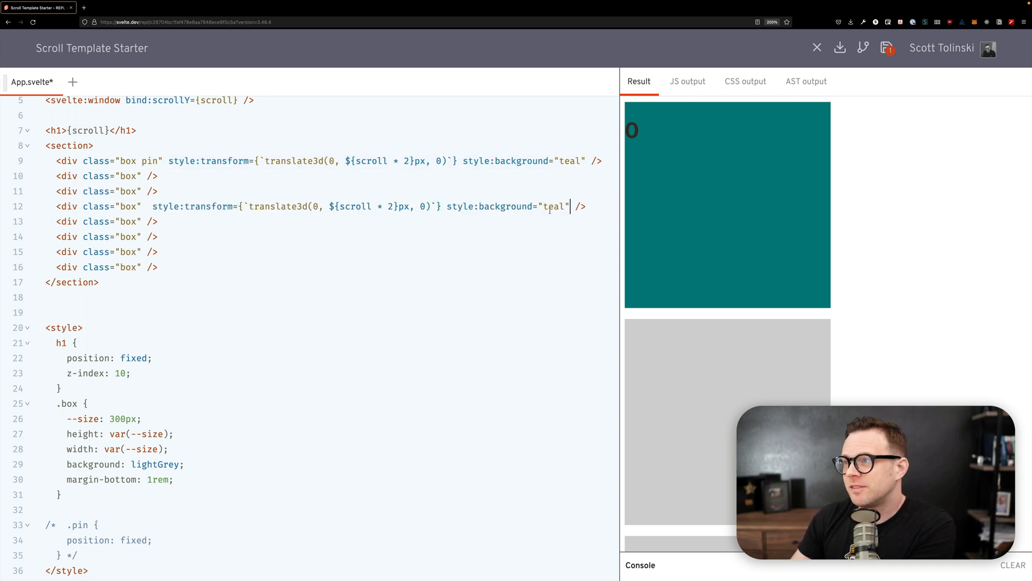
text(red)
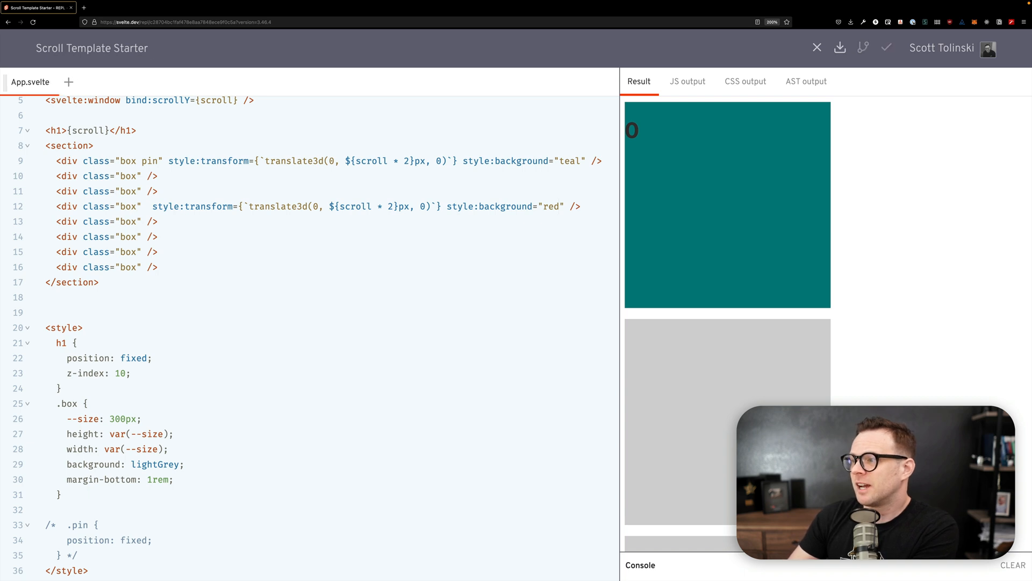
scroll(down, 3)
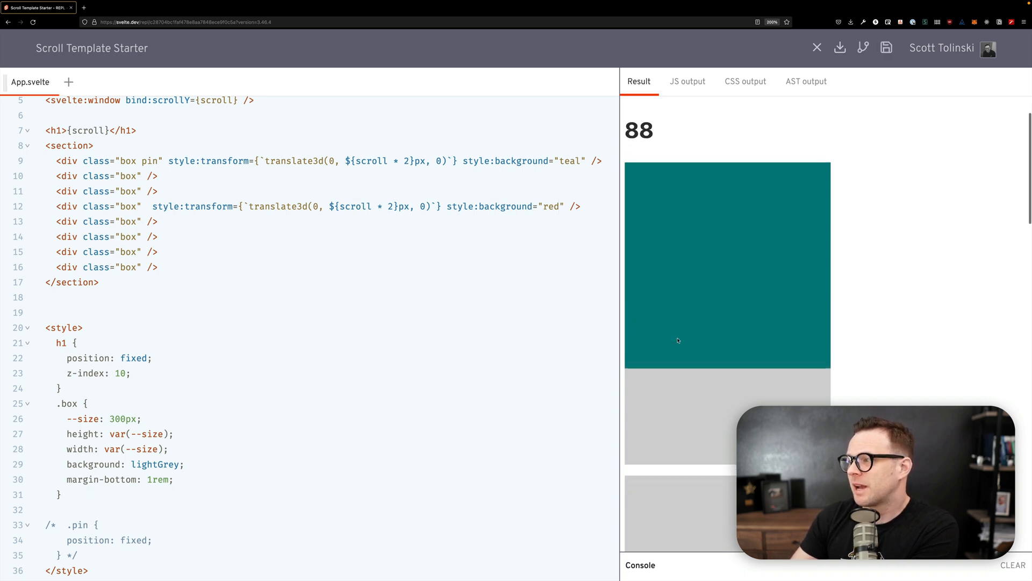
scroll(down, 3)
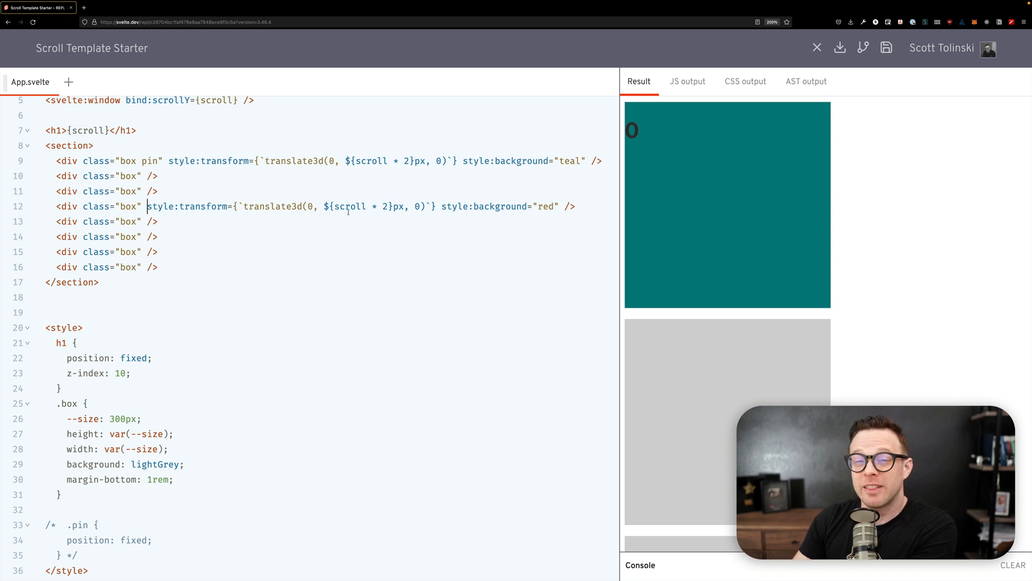
Set the red box's offset to scroll * -2 and scroll the result to watch it
key(Backspace)
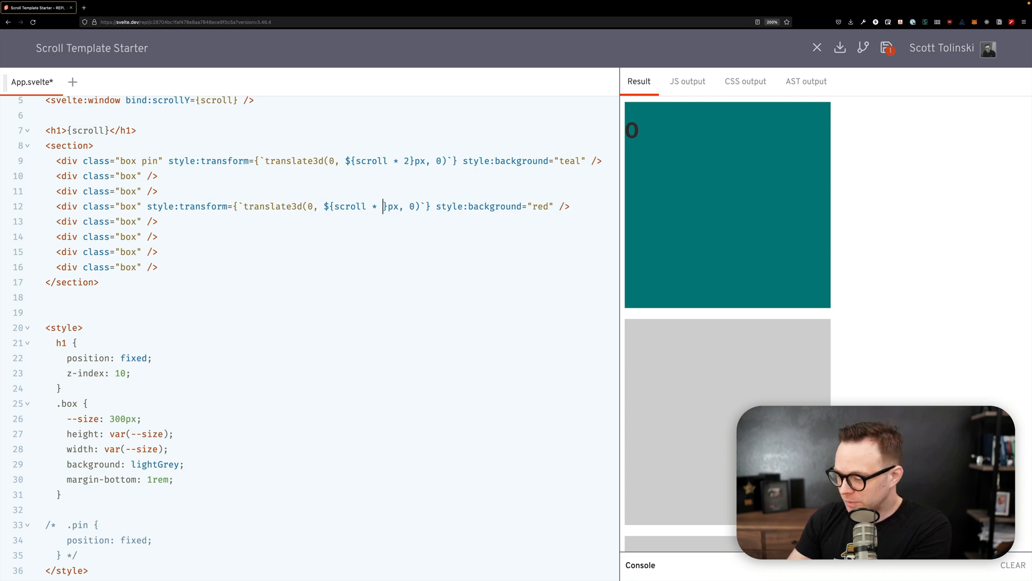
text(-1)
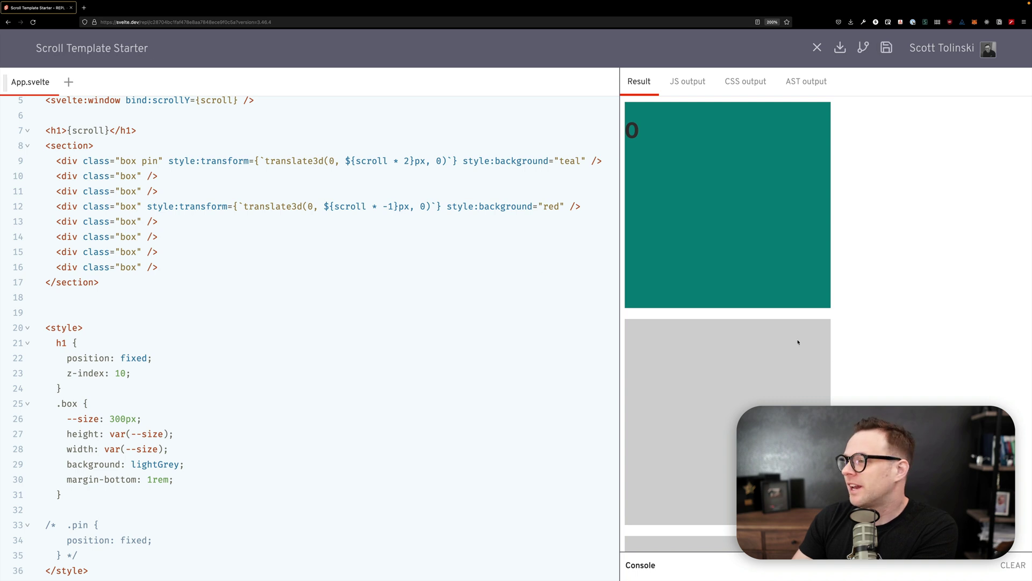
scroll(down, 3)
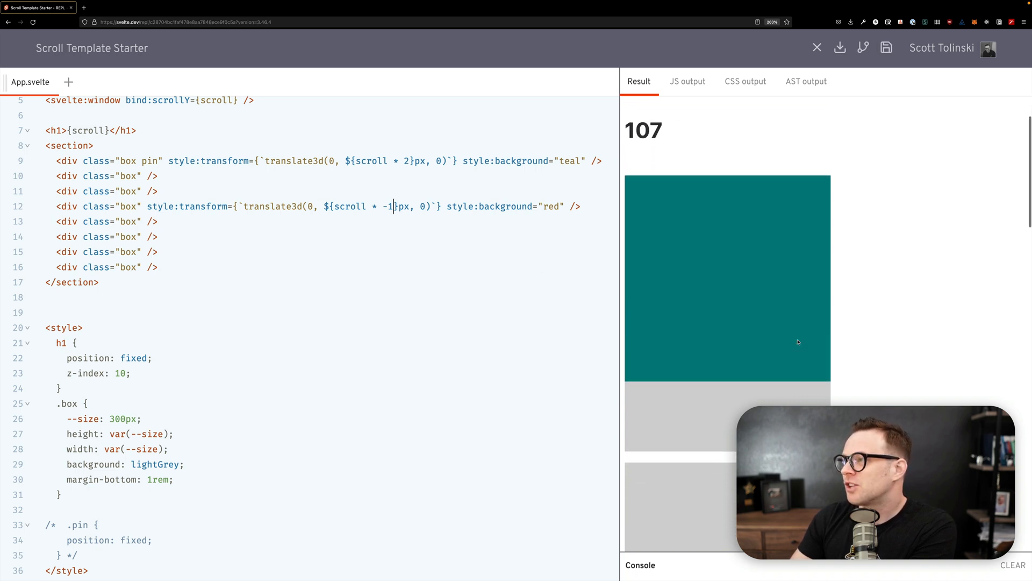
scroll(down, 3)
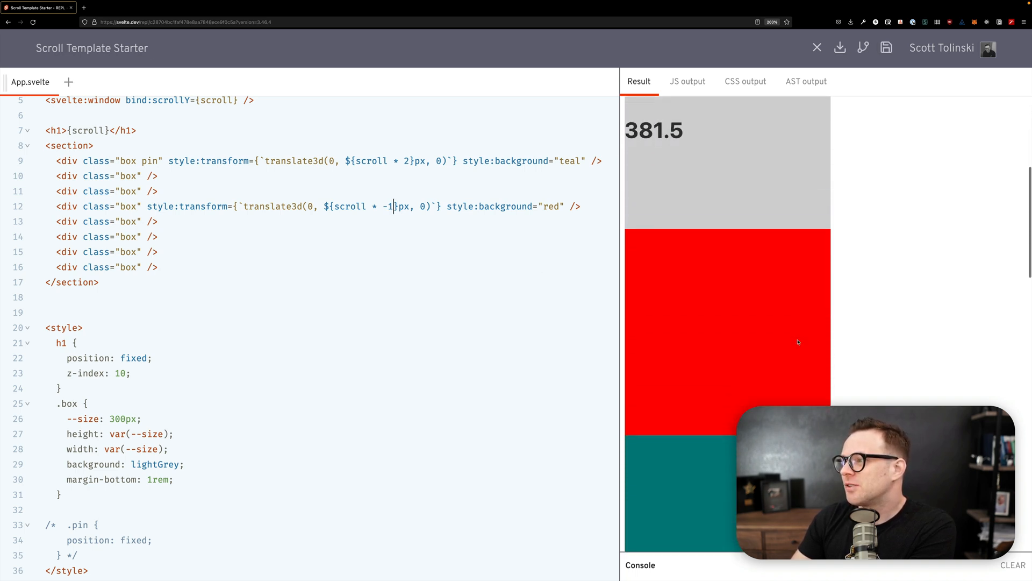
scroll(down, 3)
text(2)
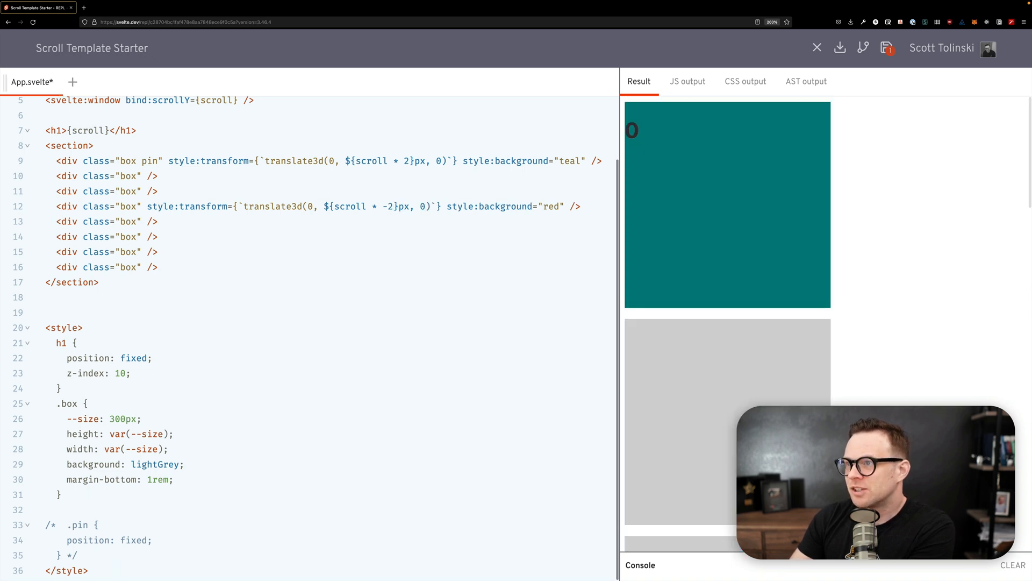
scroll(down, 3)
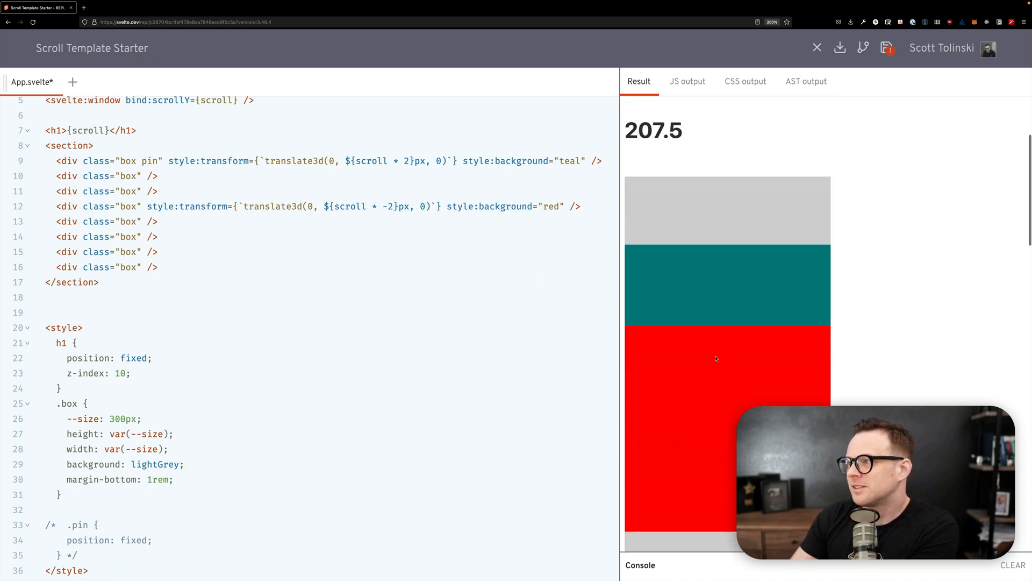
scroll(down, 3)
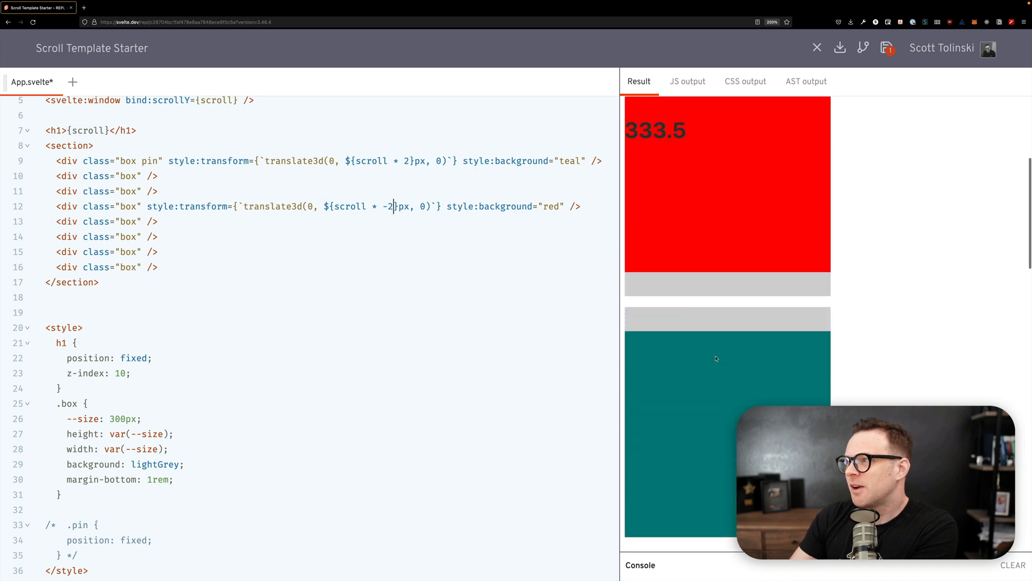
scroll(up, 3)
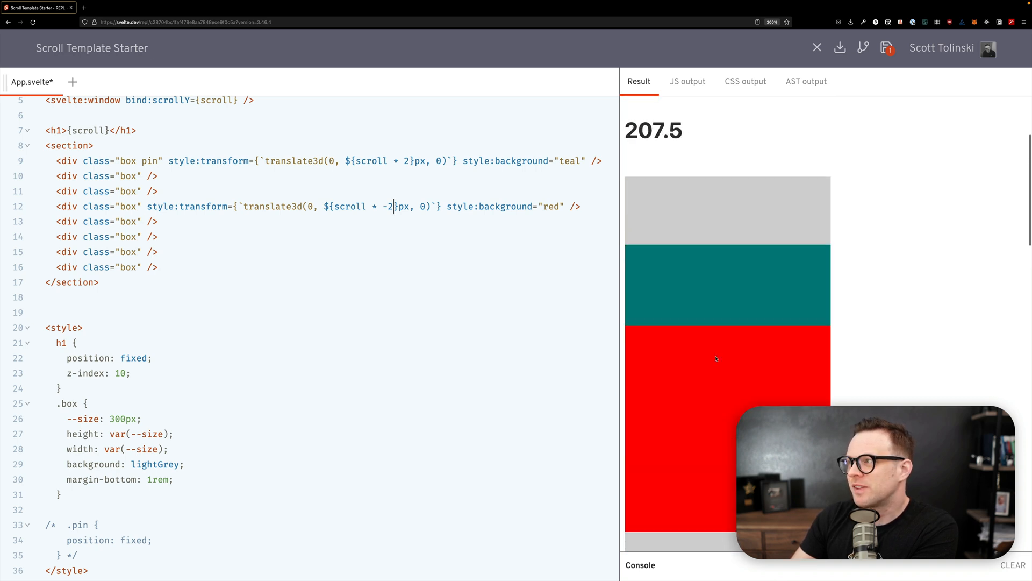
scroll(up, 3)
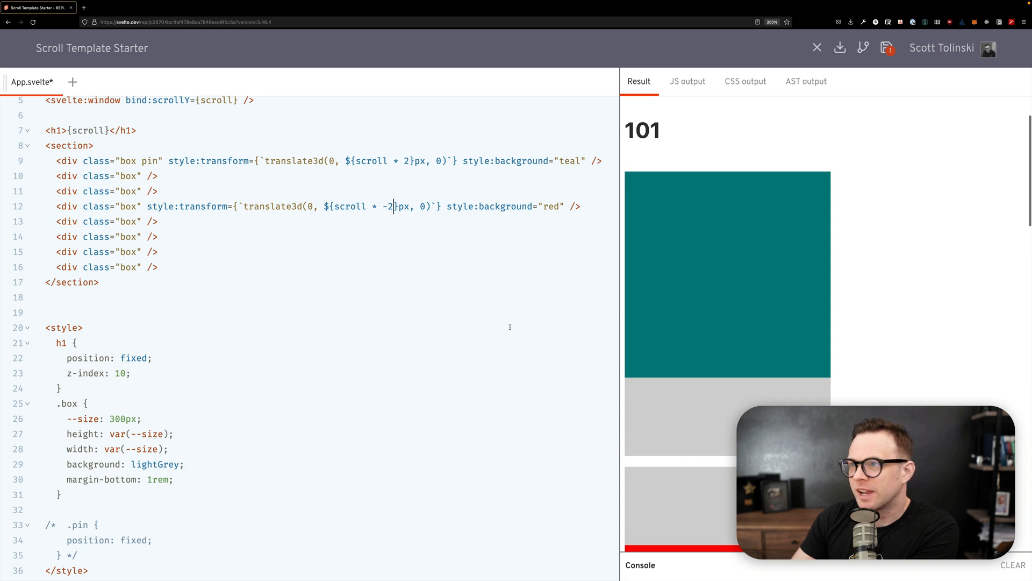
scroll(down, 3)
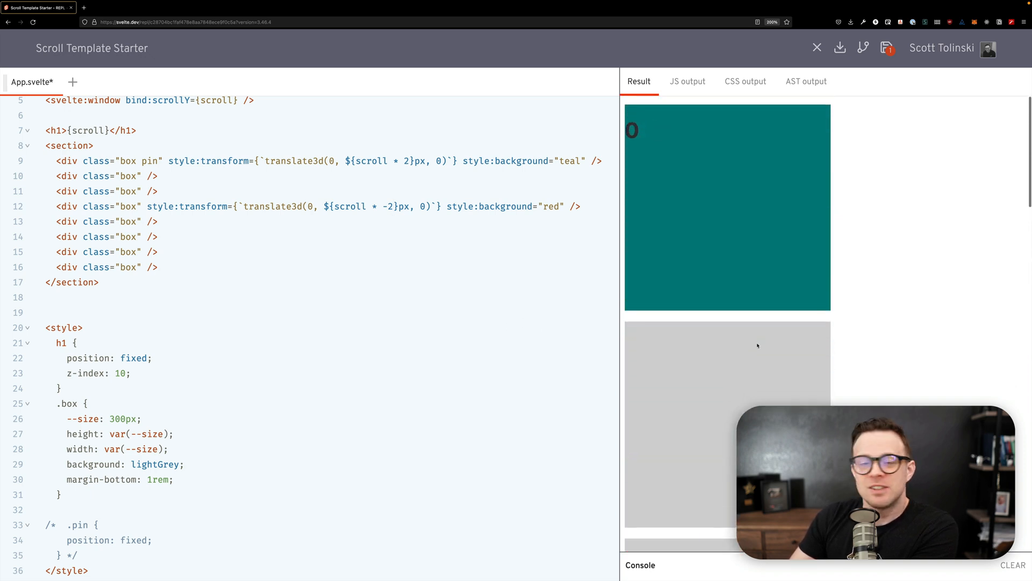
scroll(down, 3)
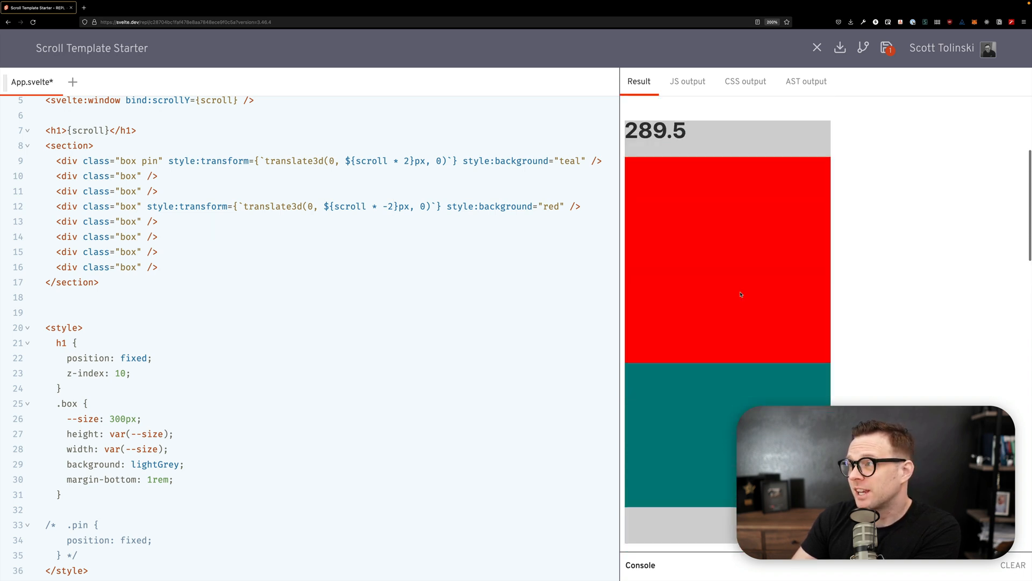
scroll(up, 3)
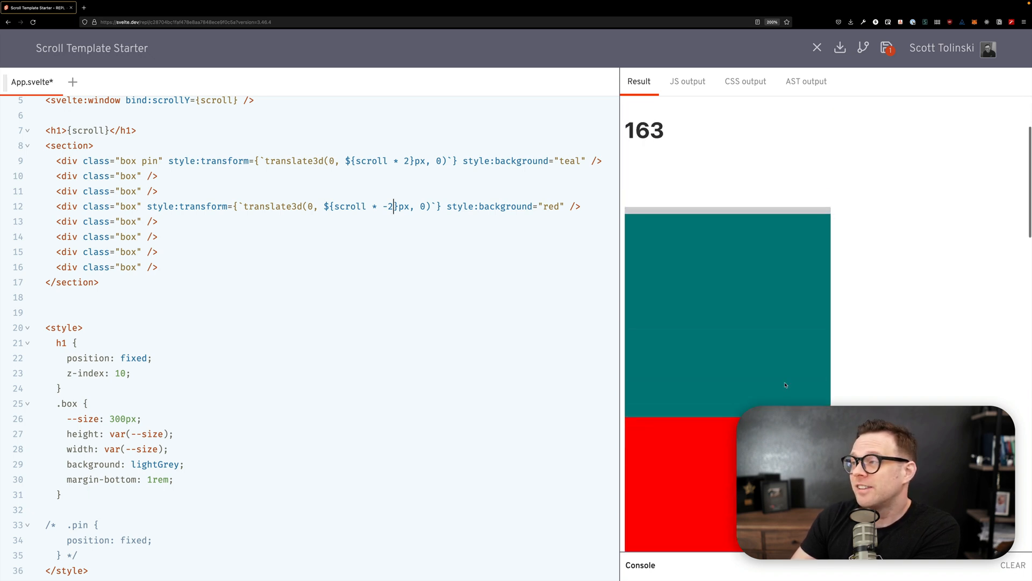
scroll(down, 3)
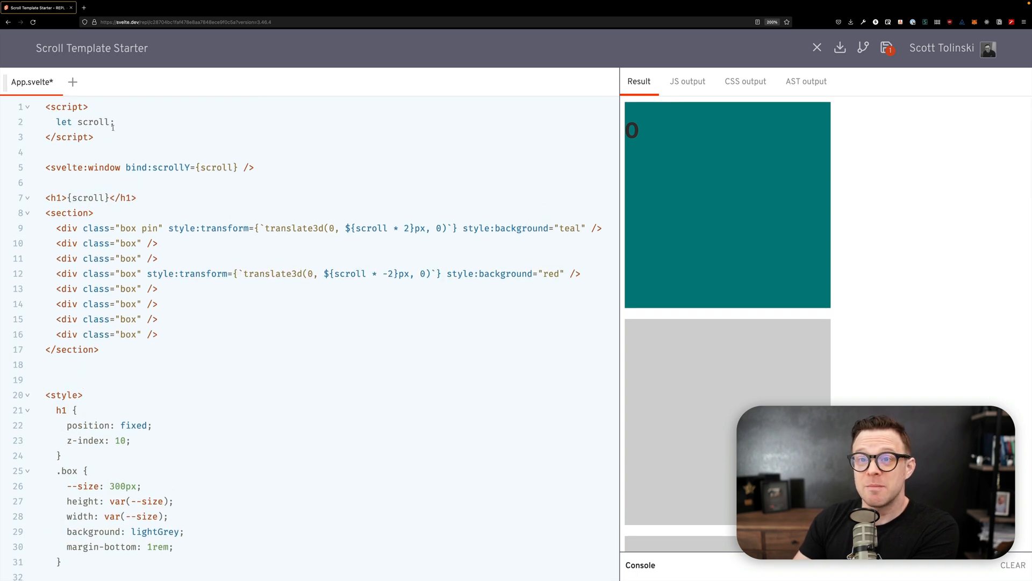
drag(56, 122, 115, 122)
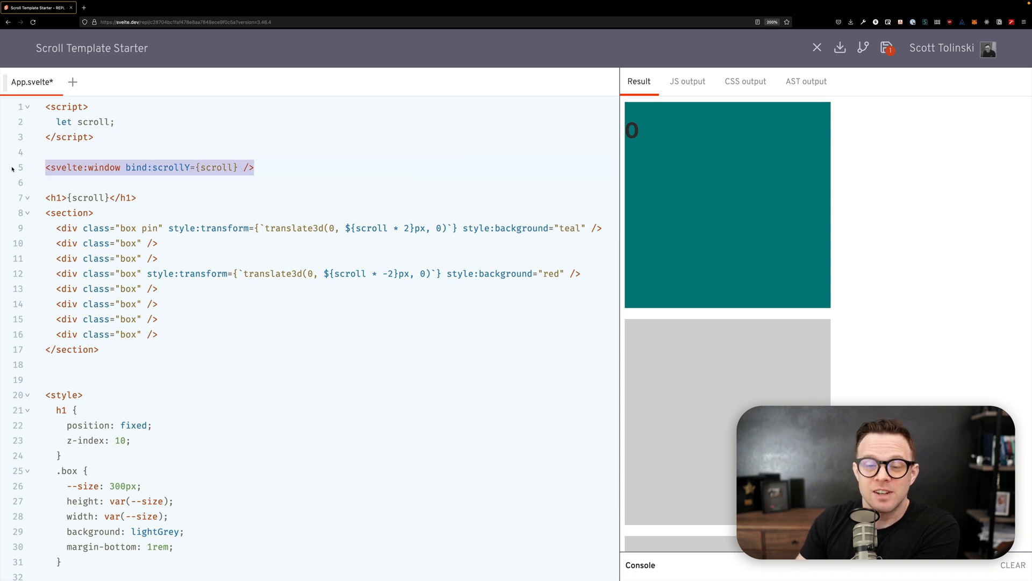
click(356, 274)
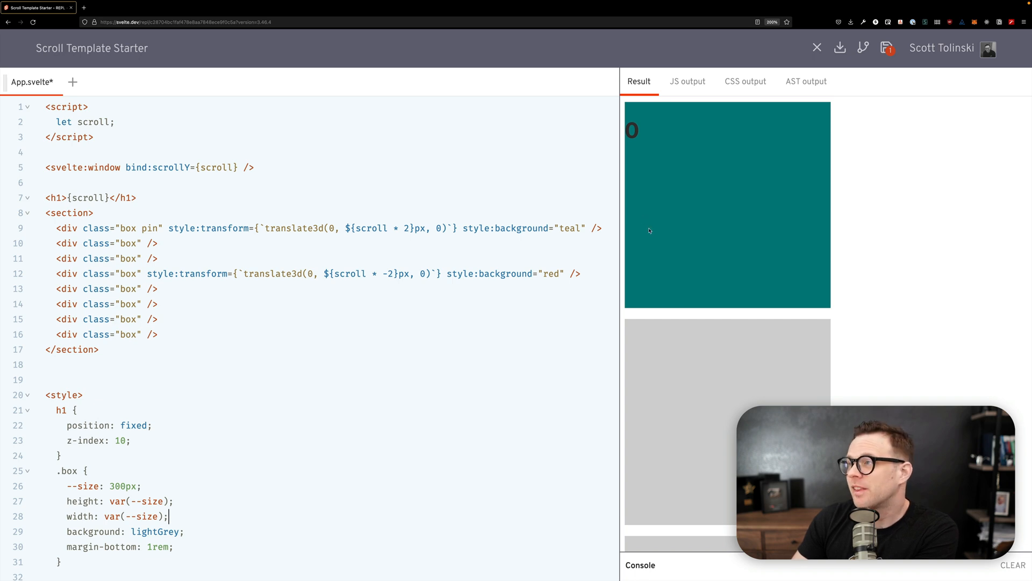
scroll(down, 3)
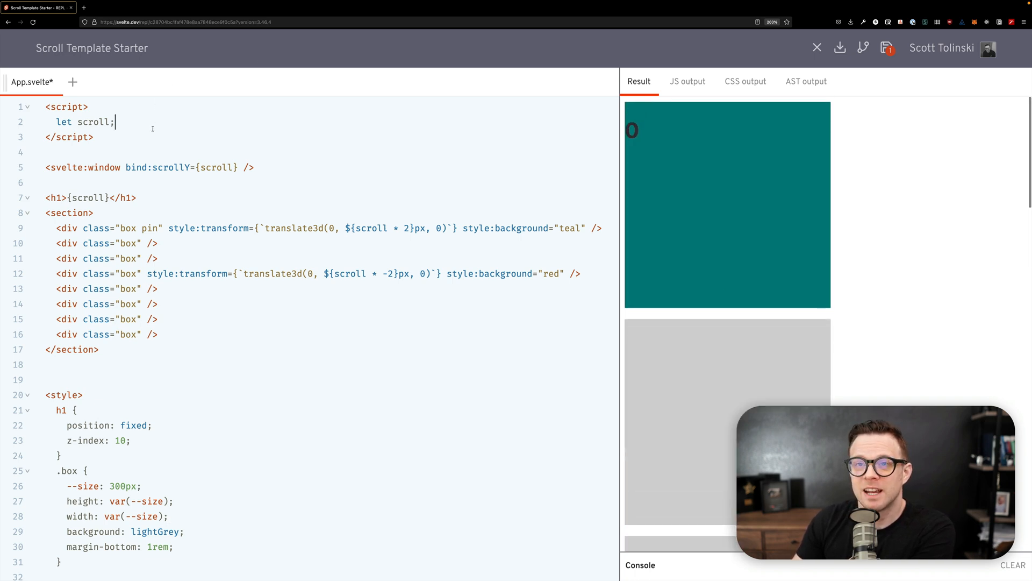
Declare 'let speed = 4' in the script block to drive the teal box's offset
key(Enter)
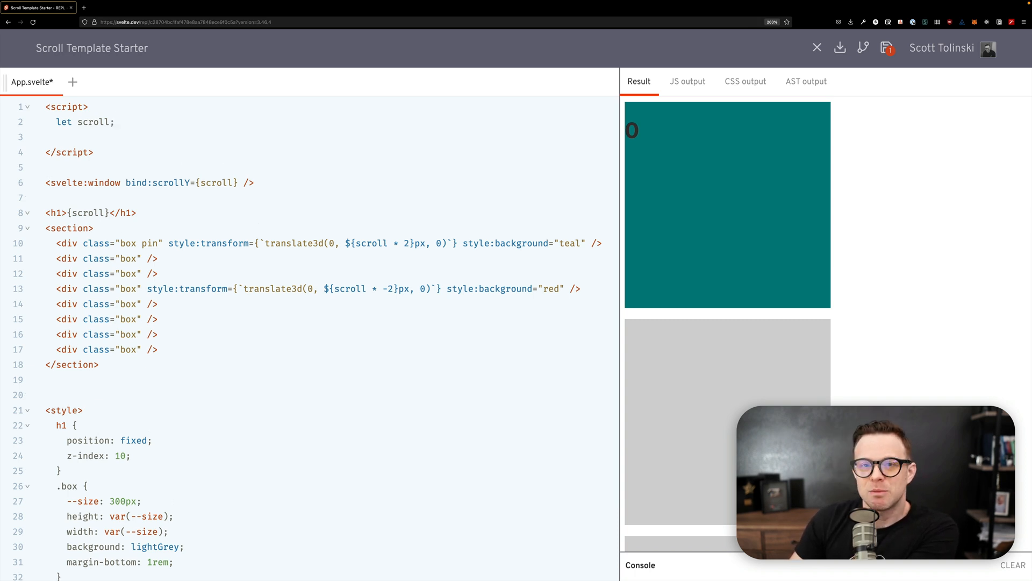
text(let)
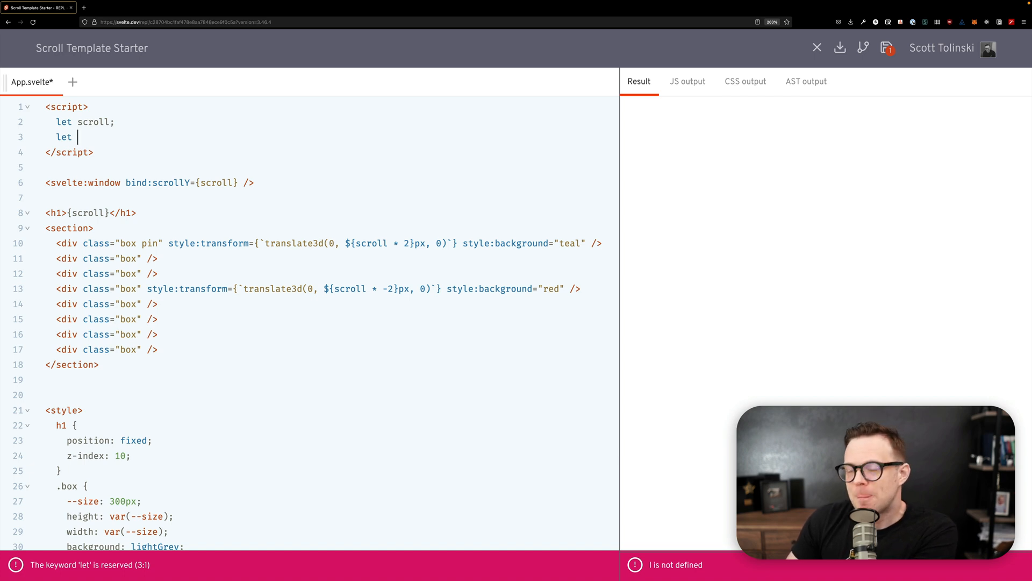
text(speed =)
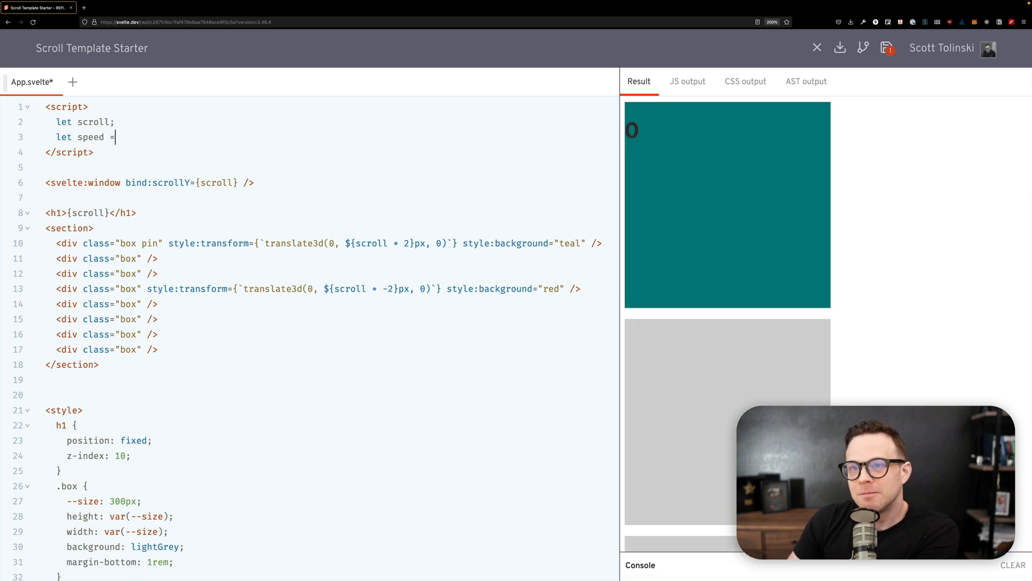
text(2)
click(325, 243)
text(speed)
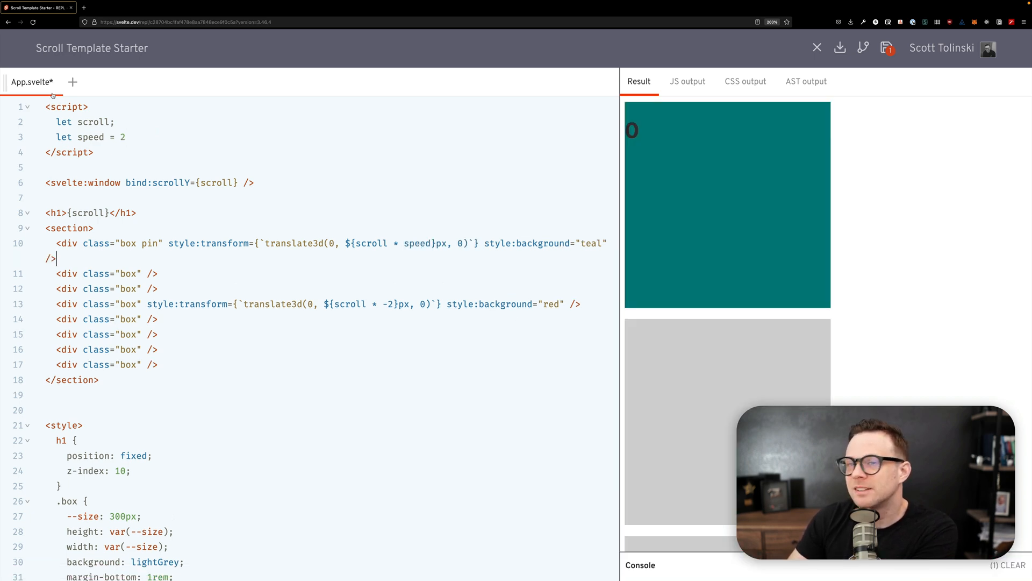
text(4)
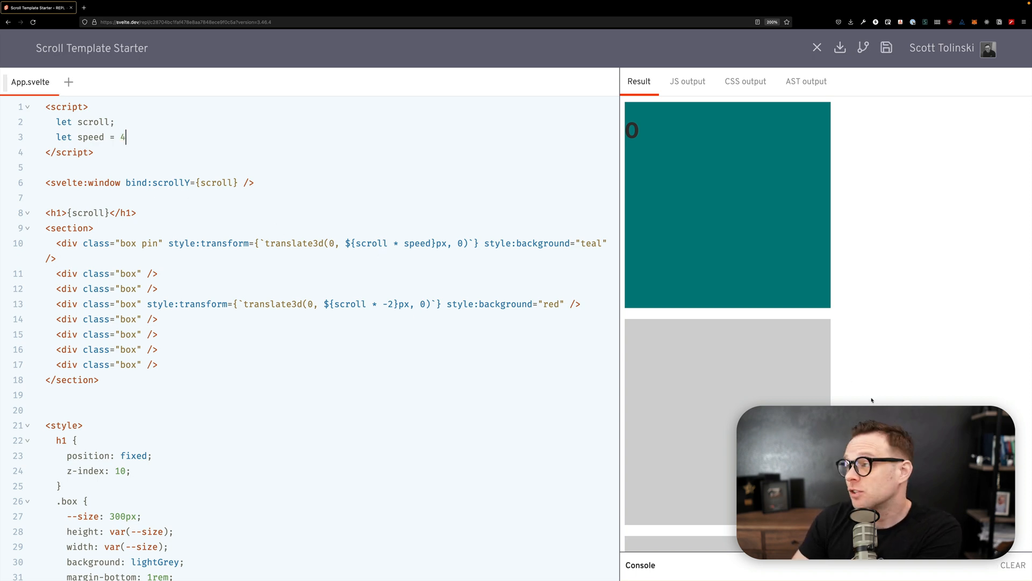
Scroll the Result pane down, up, and down again to test the teal box's movement
scroll(down, 3)
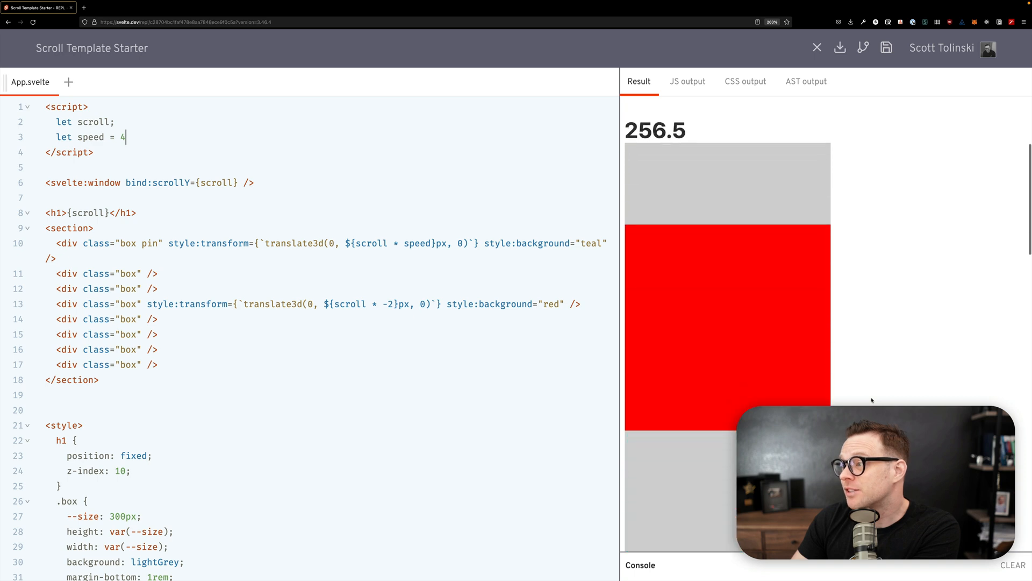
scroll(up, 3)
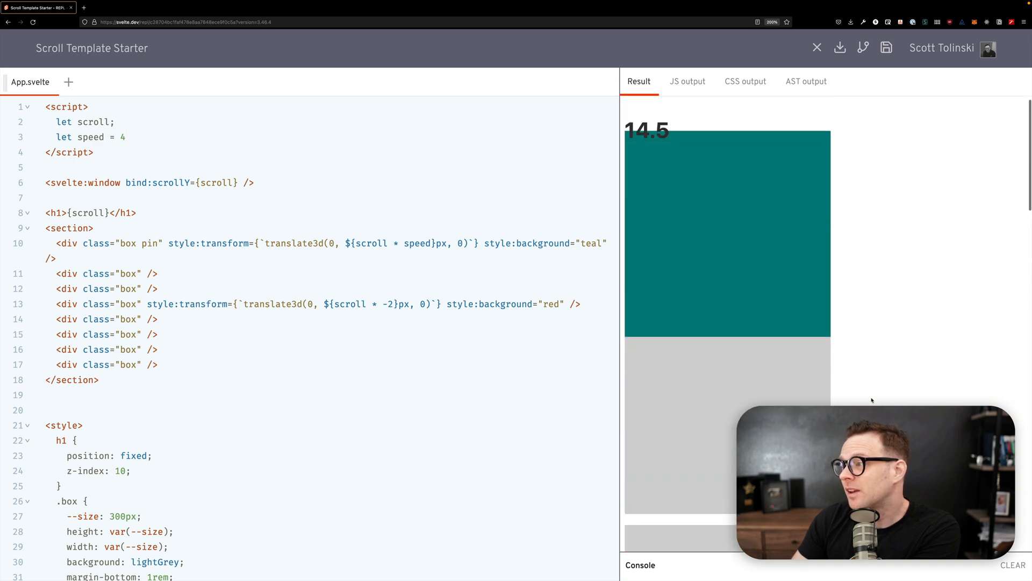
scroll(down, 3)
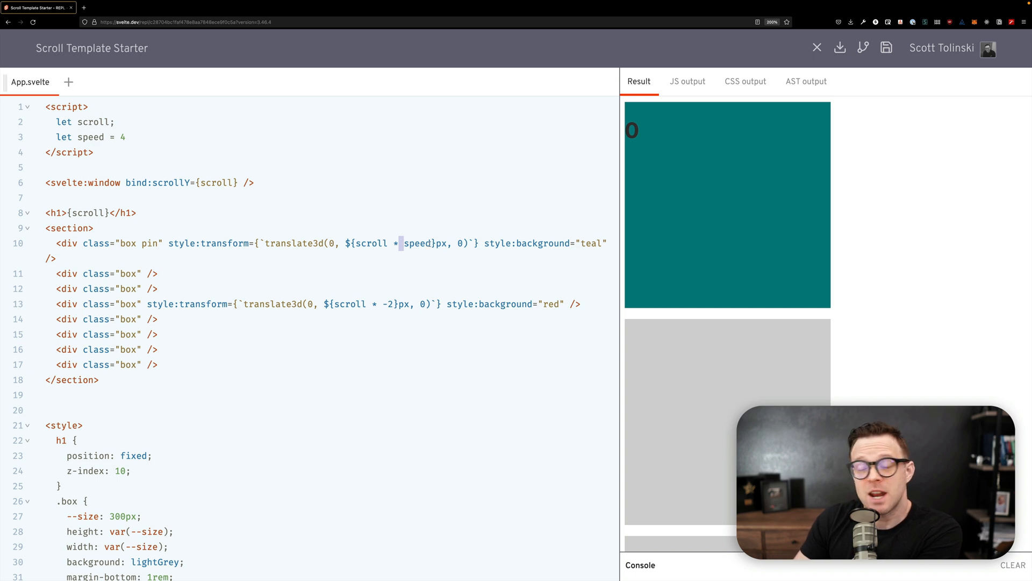
double_click(419, 244)
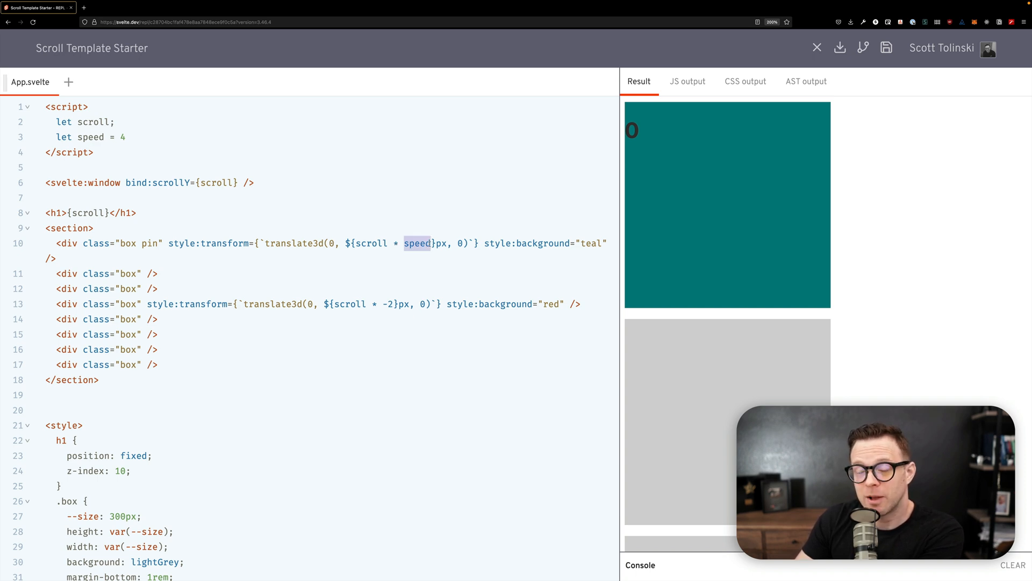
click(430, 243)
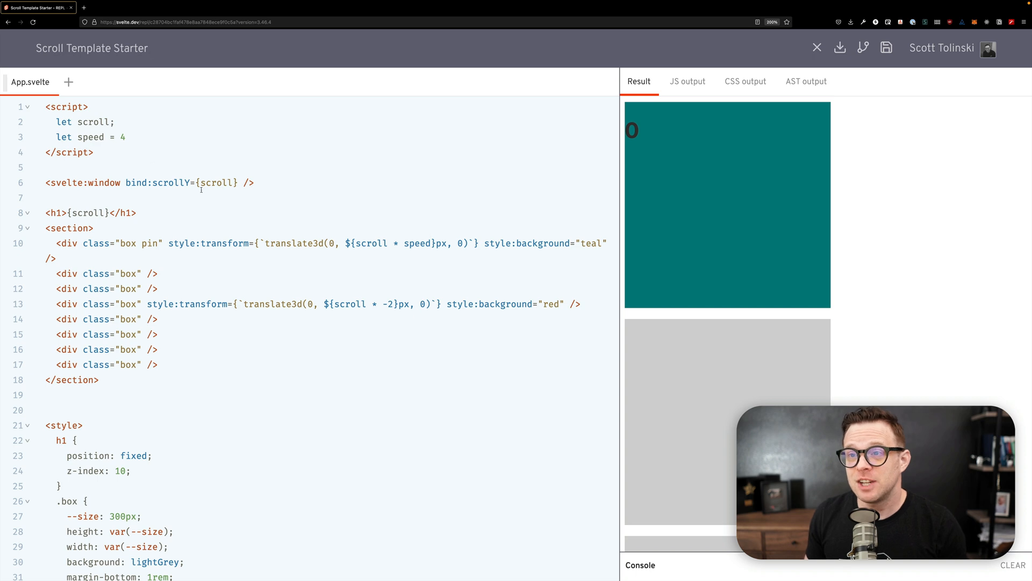
double_click(216, 182)
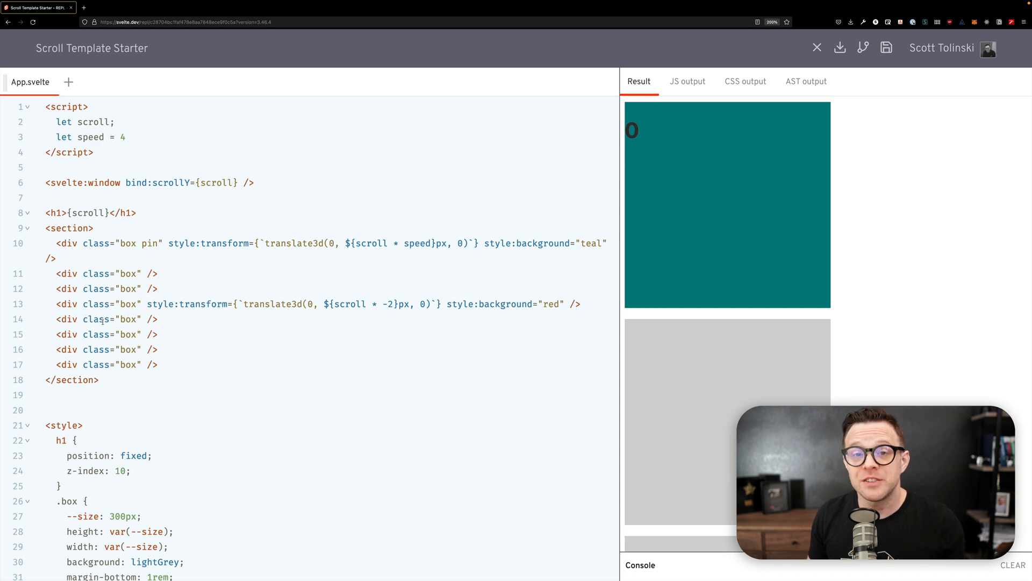
double_click(96, 319)
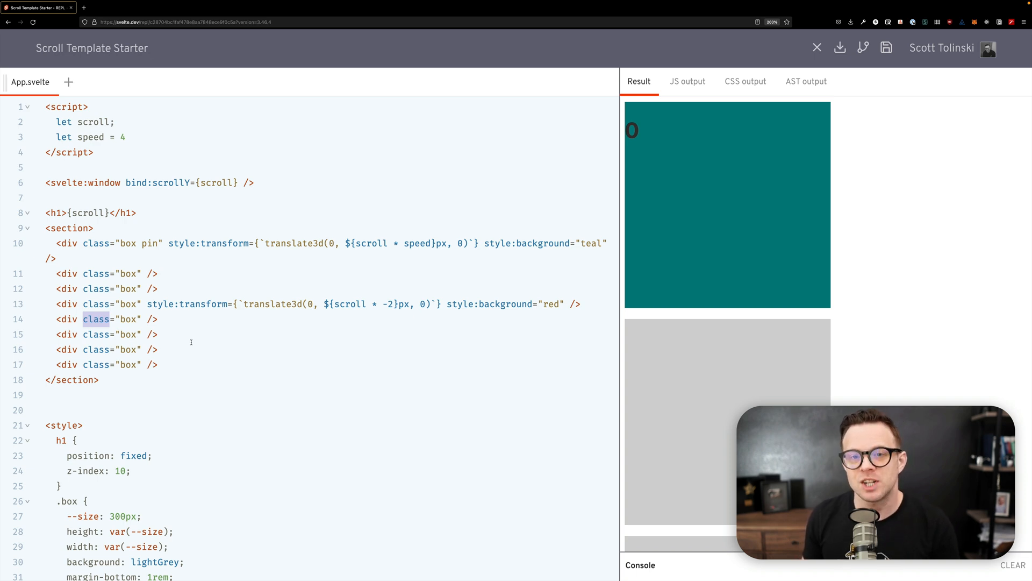
mouse_move(173, 424)
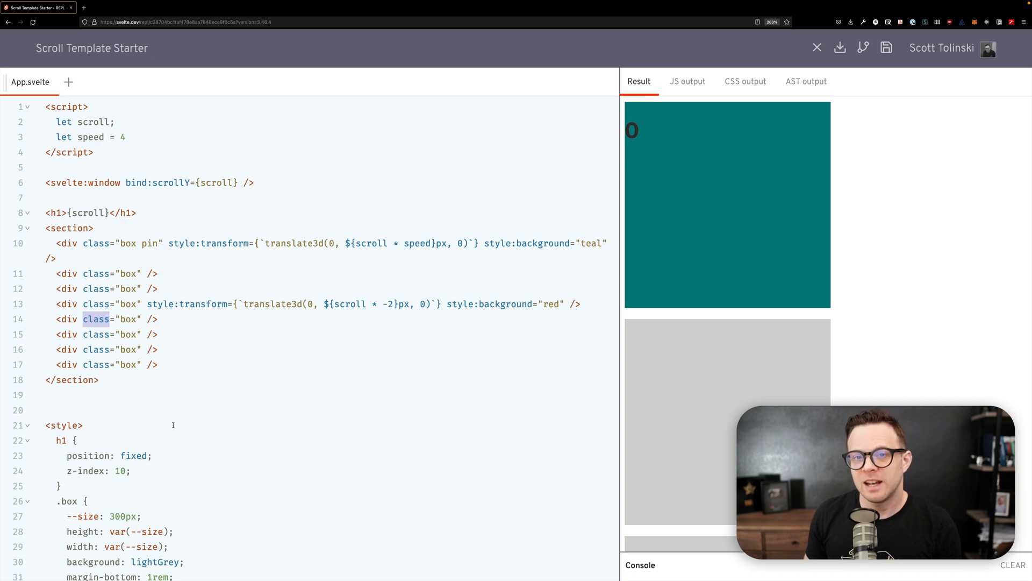